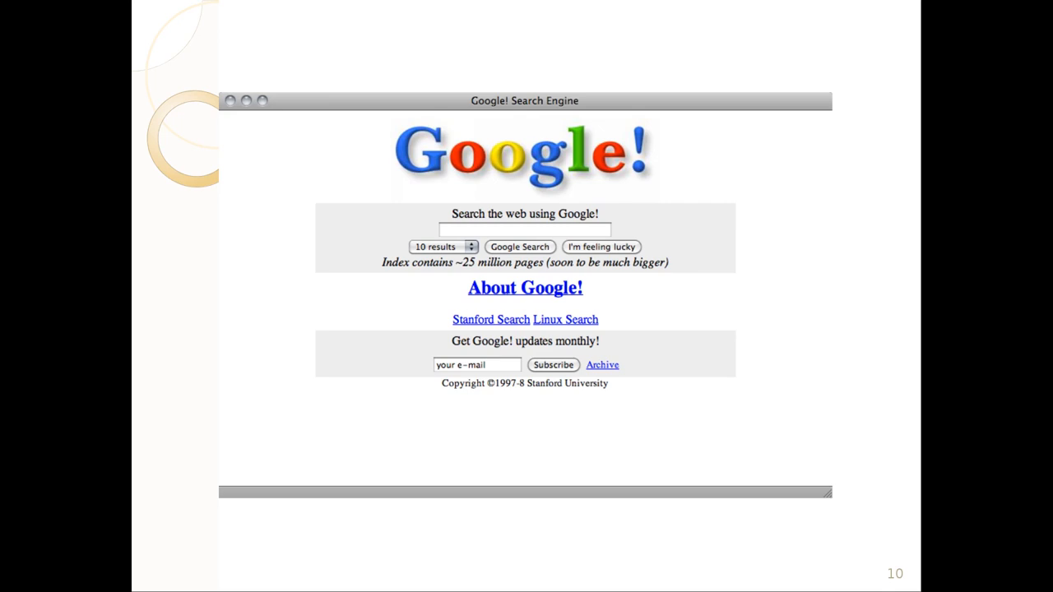
{"action": "mouse_move", "coordinate": [451, 121]}
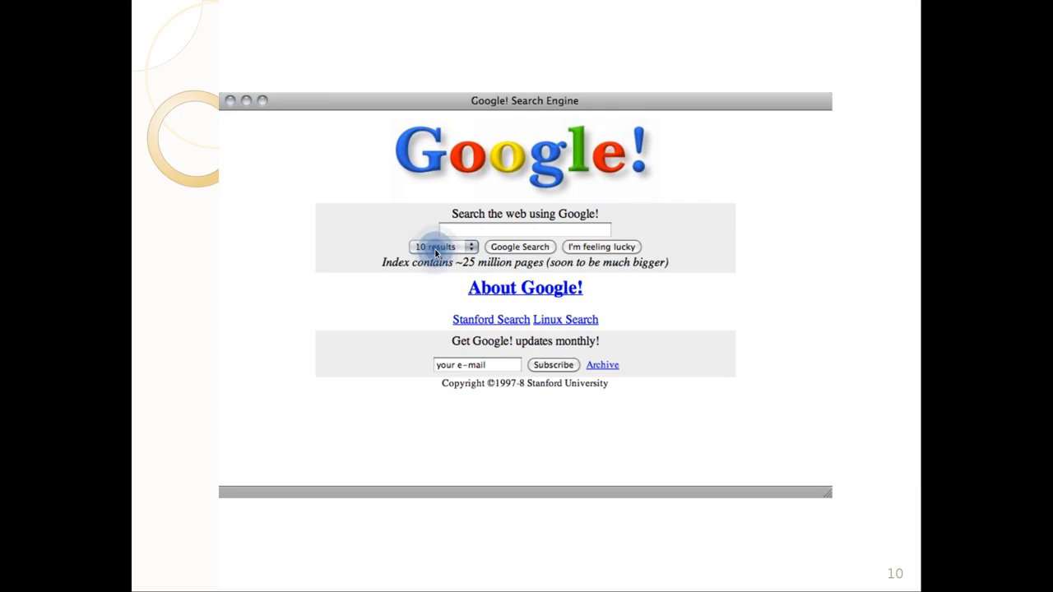
{"action": "mouse_move", "coordinate": [626, 309]}
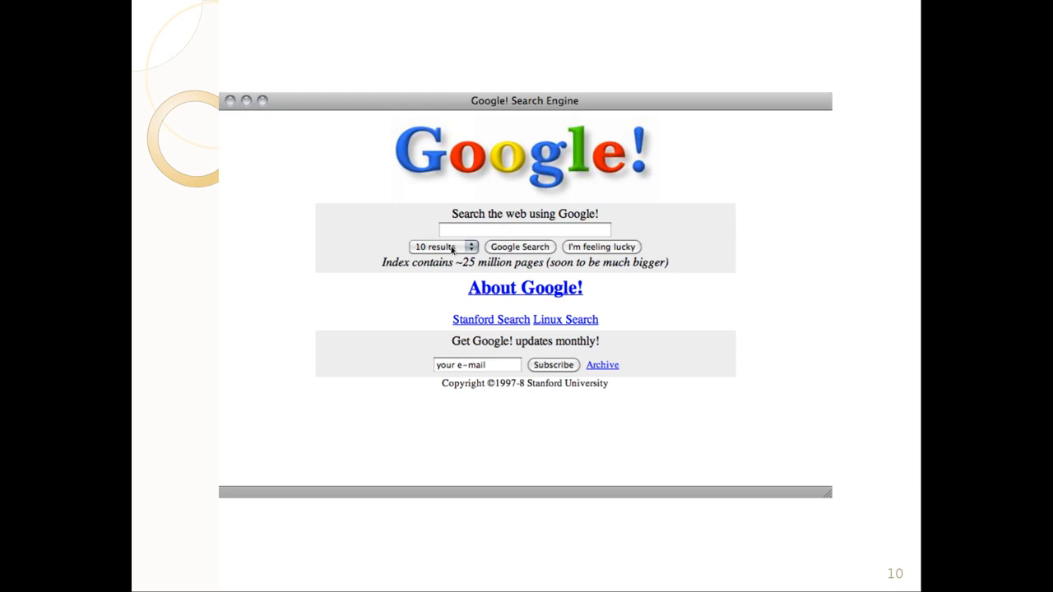
{"action": "mouse_move", "coordinate": [517, 243]}
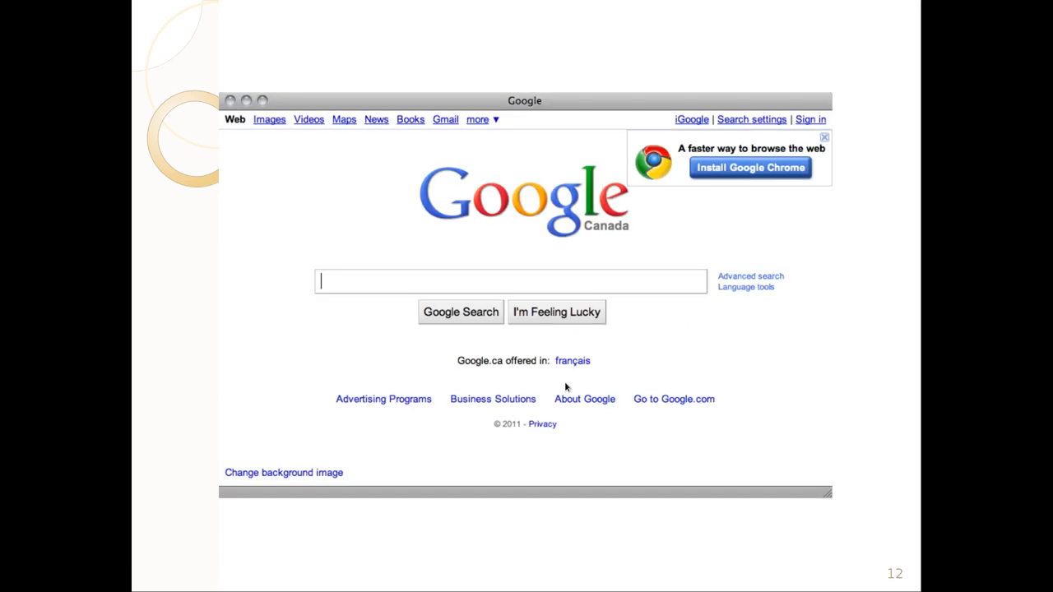
{"action": "mouse_move", "coordinate": [475, 178]}
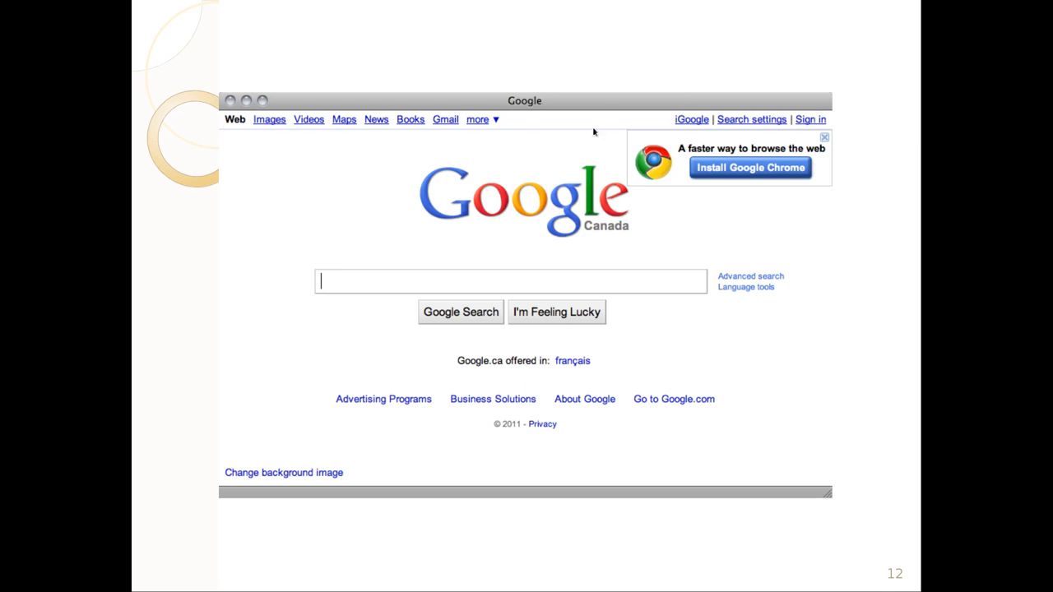
{"action": "mouse_move", "coordinate": [536, 121]}
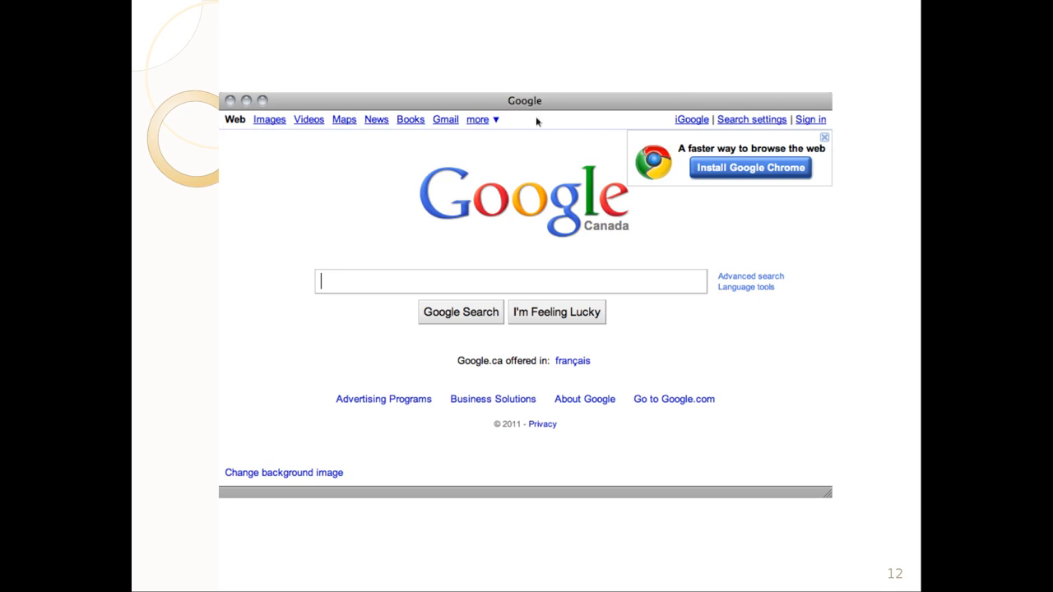
{"action": "mouse_move", "coordinate": [727, 145]}
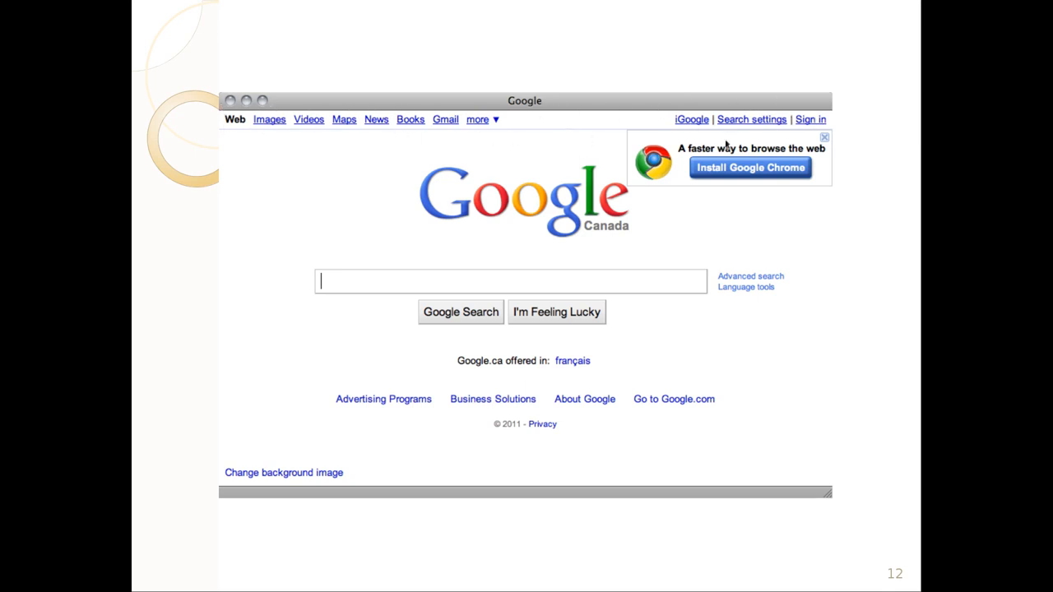
{"action": "mouse_move", "coordinate": [350, 384]}
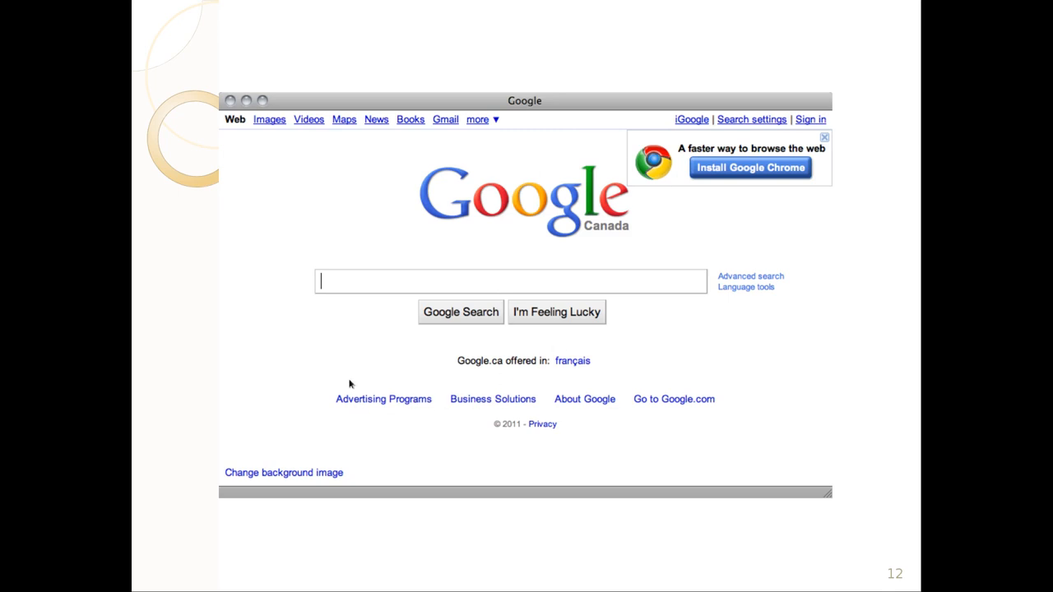
{"action": "mouse_move", "coordinate": [516, 329]}
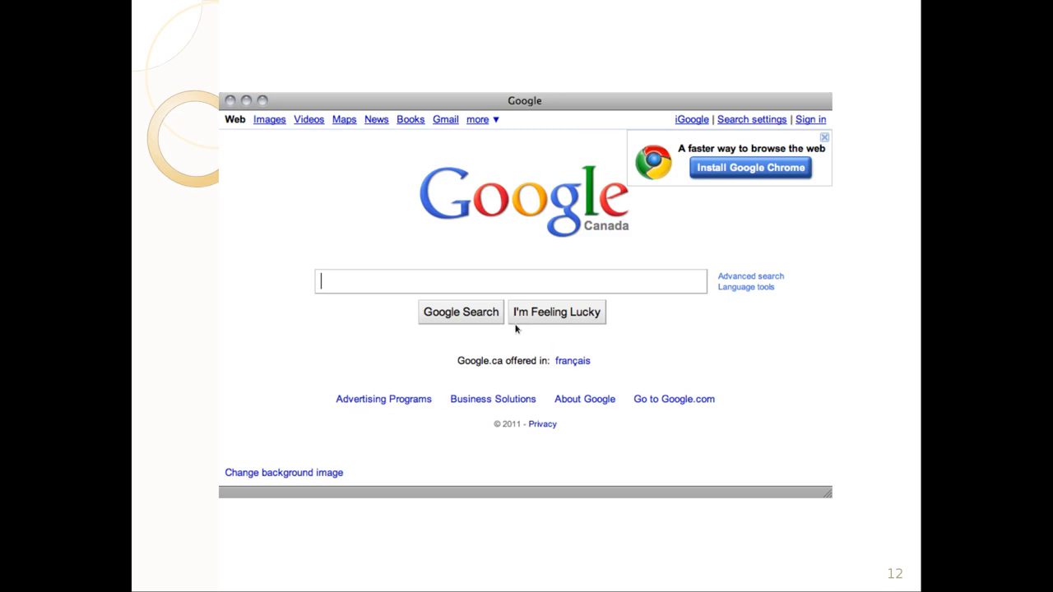
{"action": "mouse_move", "coordinate": [503, 320]}
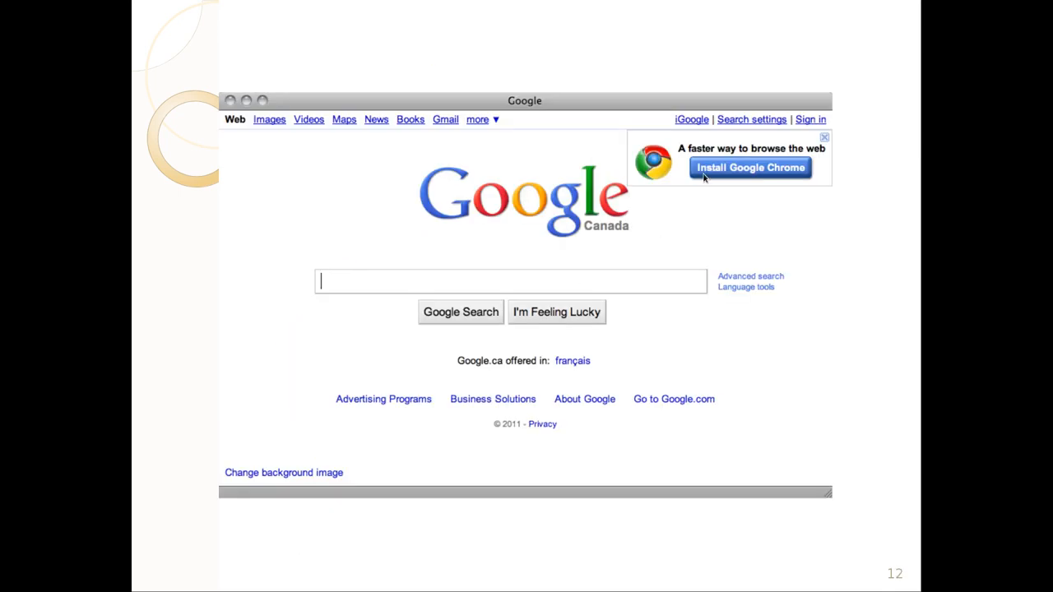
{"action": "mouse_move", "coordinate": [633, 227]}
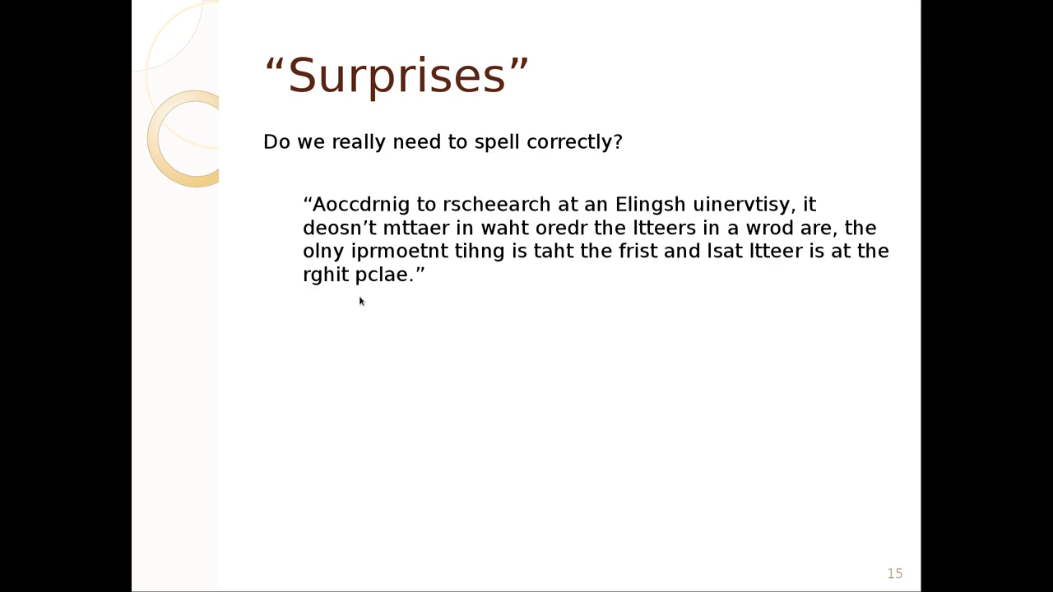
{"action": "mouse_move", "coordinate": [476, 233]}
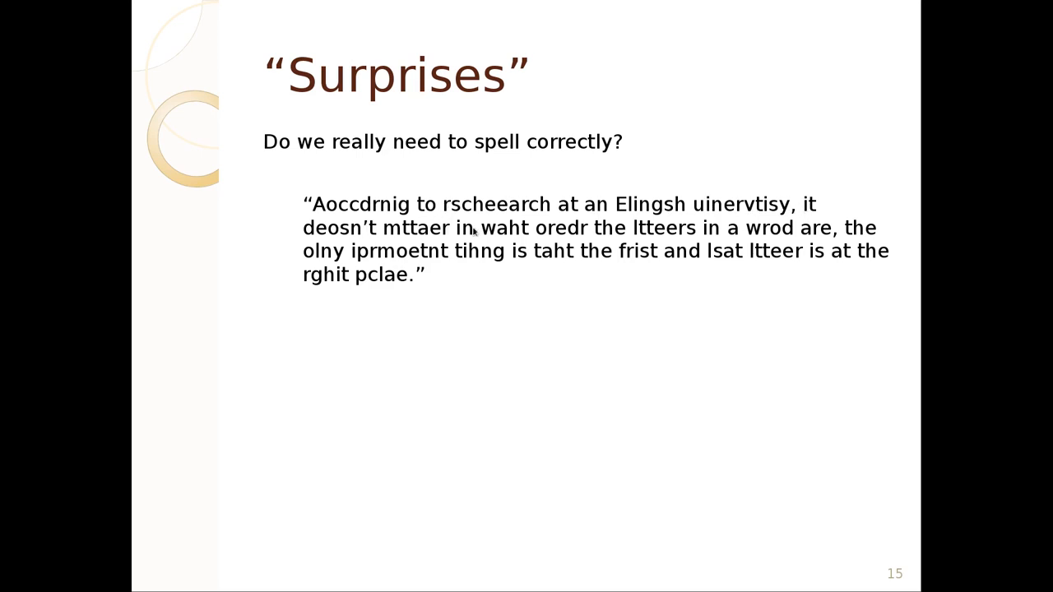
{"action": "mouse_move", "coordinate": [354, 248]}
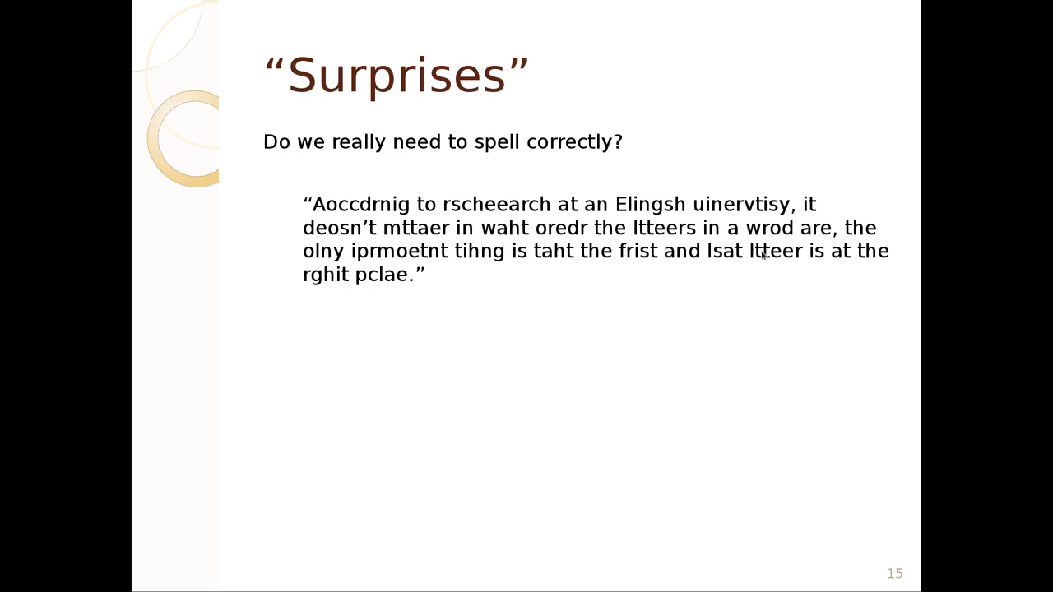
{"action": "mouse_move", "coordinate": [355, 282]}
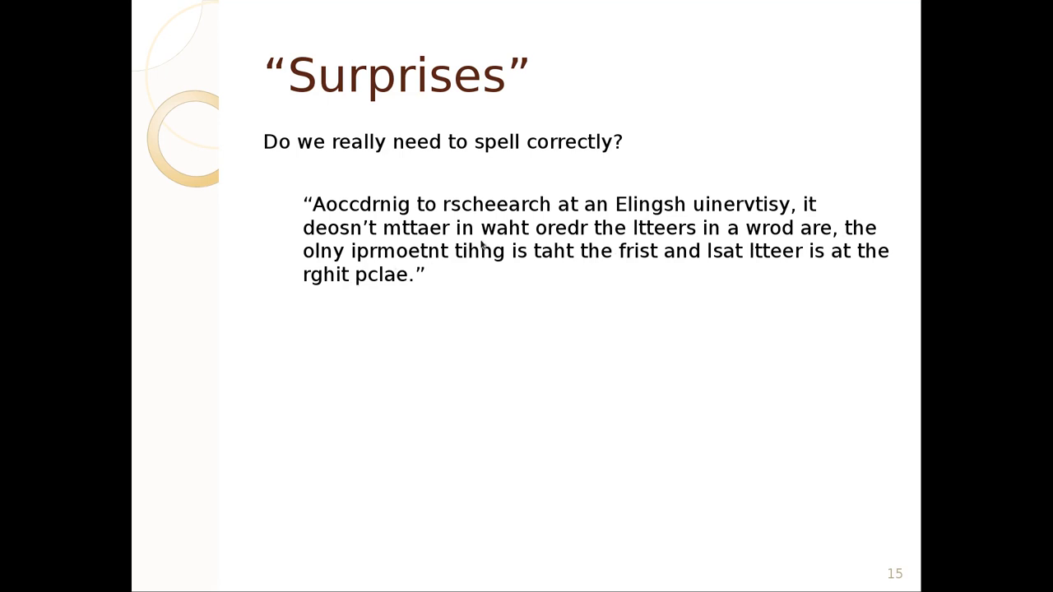
{"action": "mouse_move", "coordinate": [465, 255]}
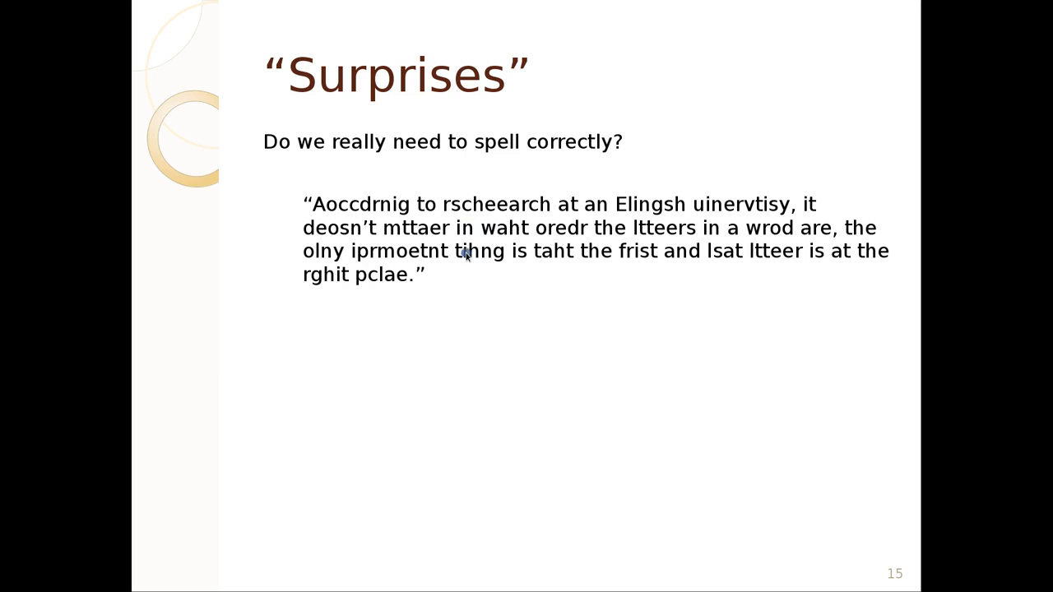
Leave the 'Surprises' slide and arrive at slide 21 with the Magic Cap interface screenshots.
{"action": "left_click", "coordinate": [472, 253]}
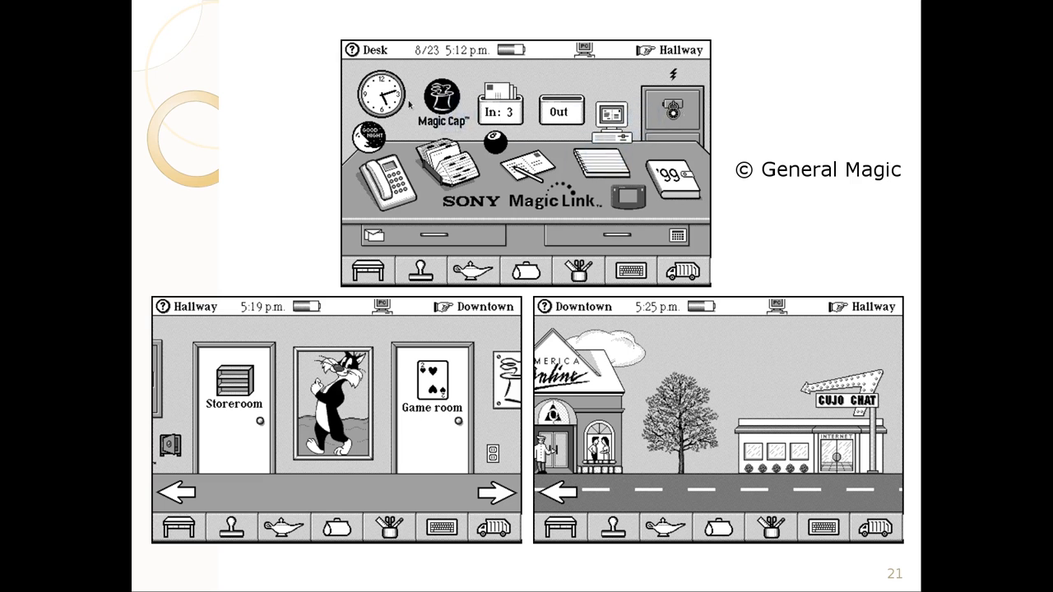
{"action": "mouse_move", "coordinate": [601, 411]}
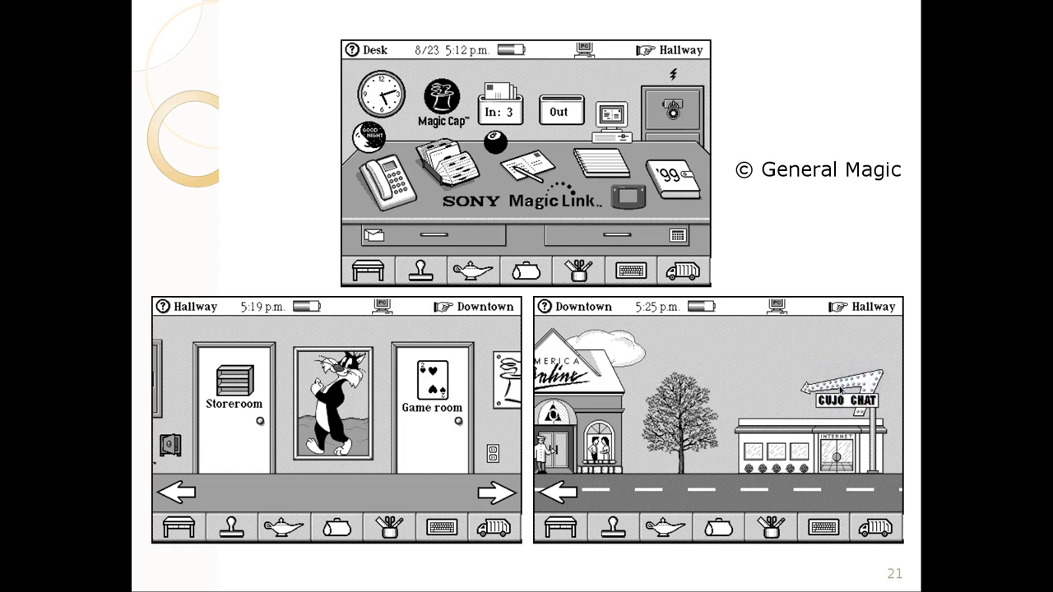
{"action": "mouse_move", "coordinate": [823, 445]}
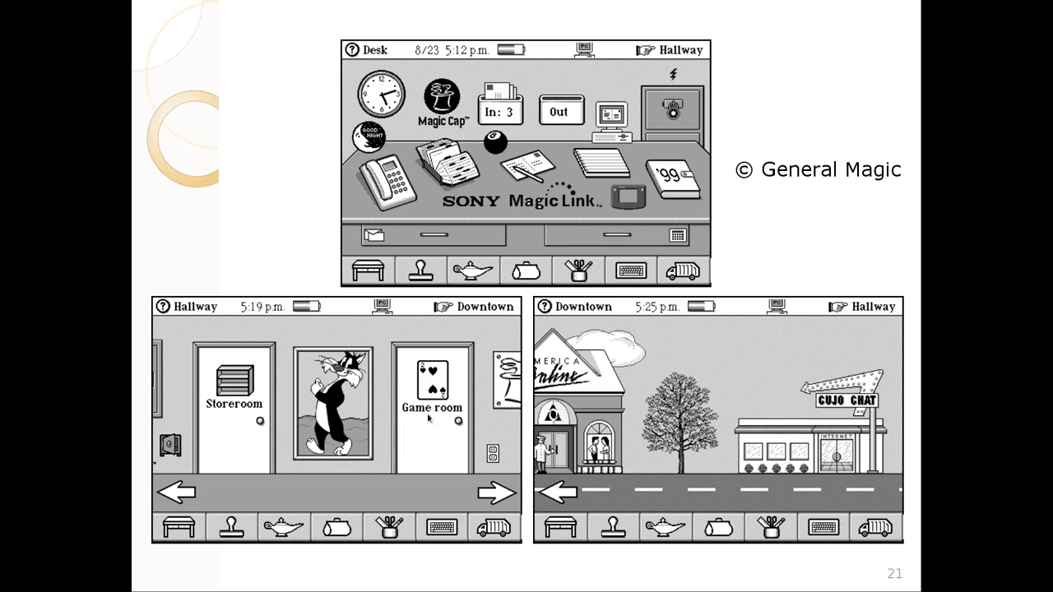
{"action": "mouse_move", "coordinate": [432, 245]}
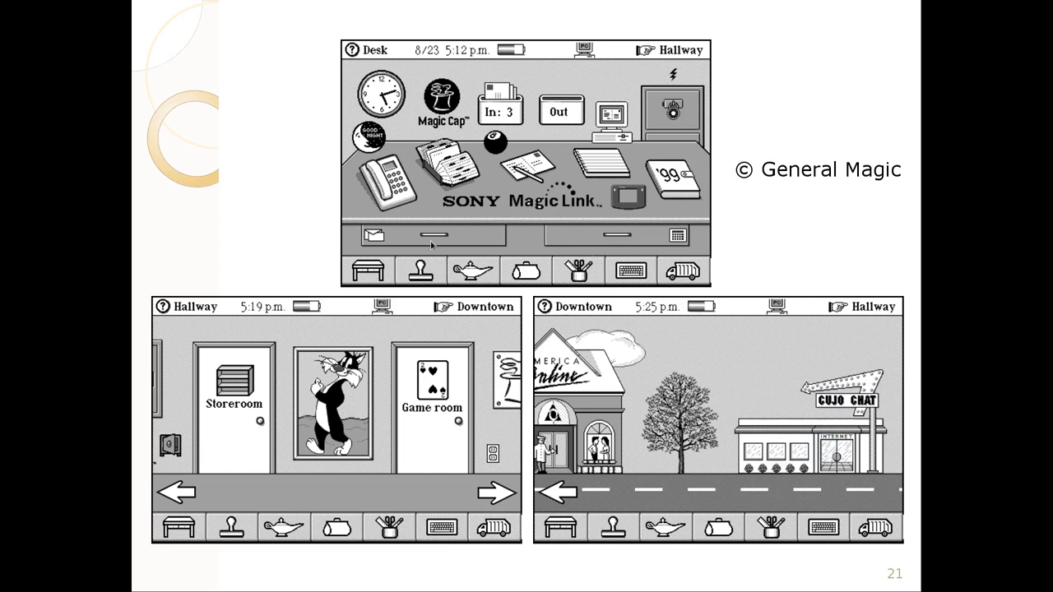
{"action": "mouse_move", "coordinate": [443, 227]}
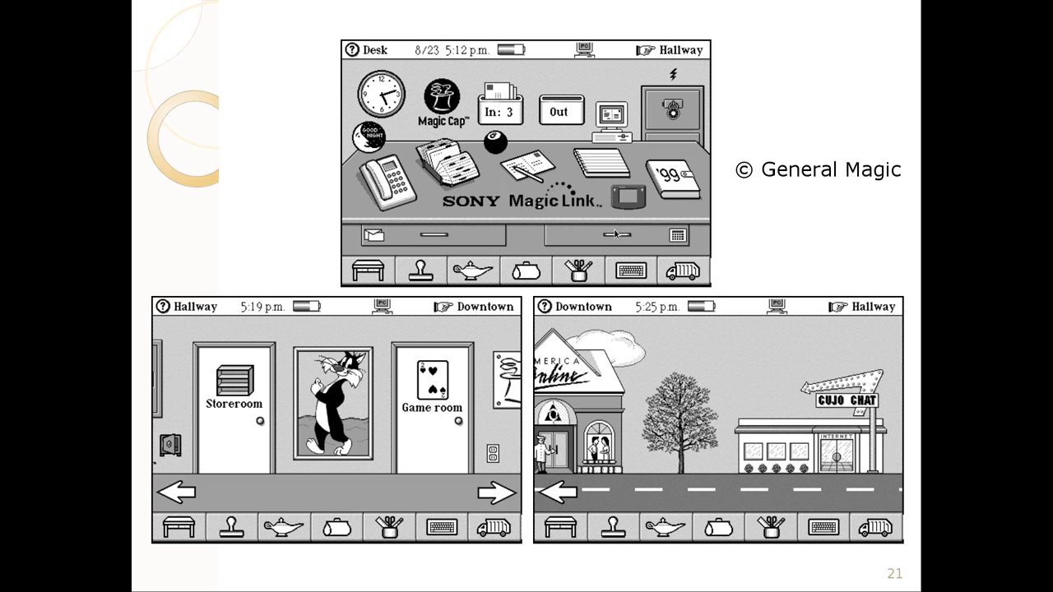
Advance to slide 22 with the EDS Cat Herders QuickTime movie.
{"action": "key", "text": "Right"}
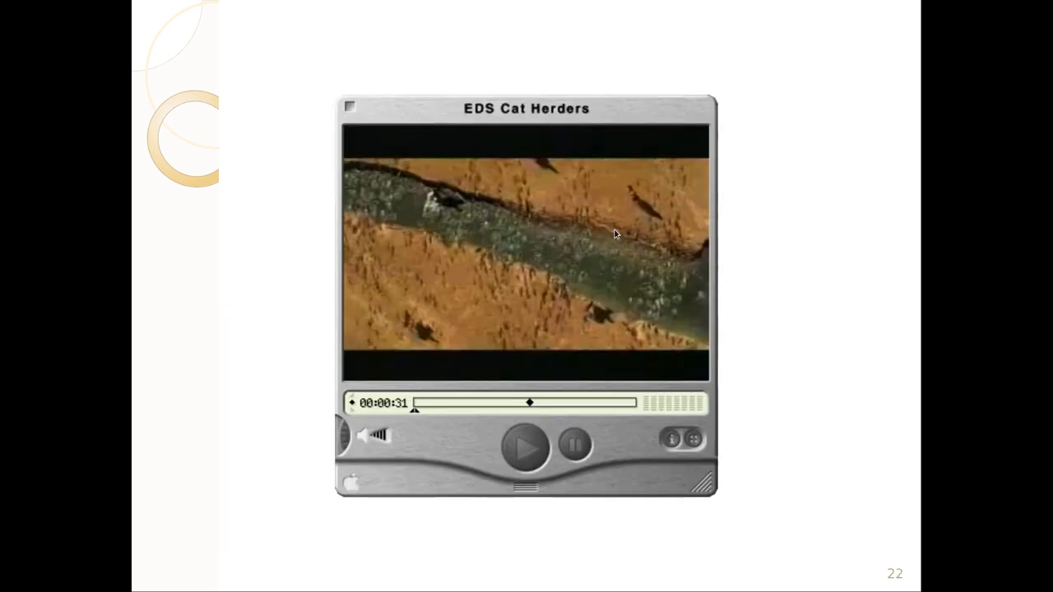
{"action": "mouse_move", "coordinate": [458, 200]}
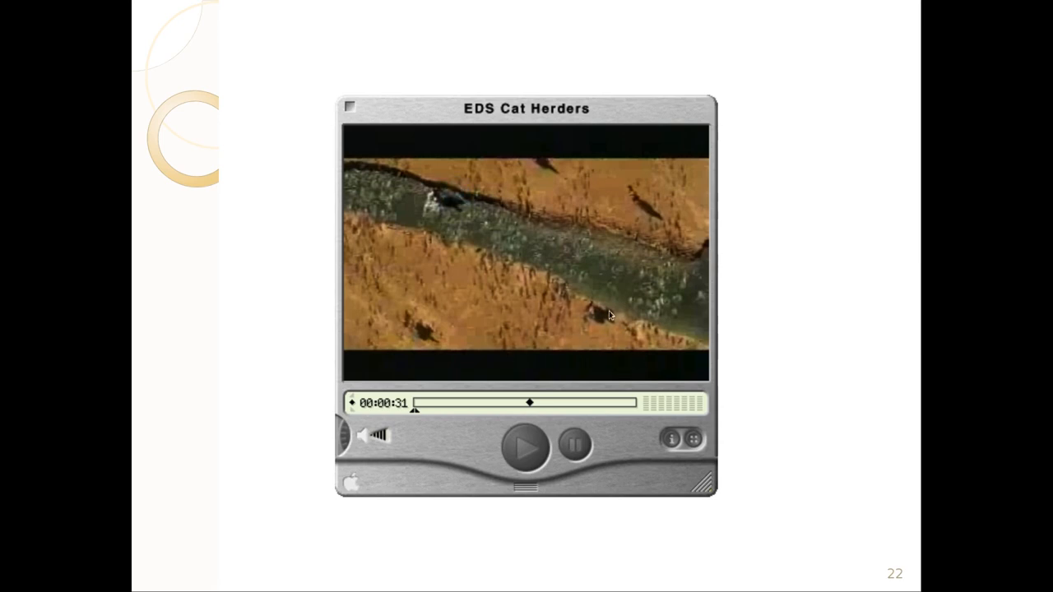
{"action": "mouse_move", "coordinate": [465, 447]}
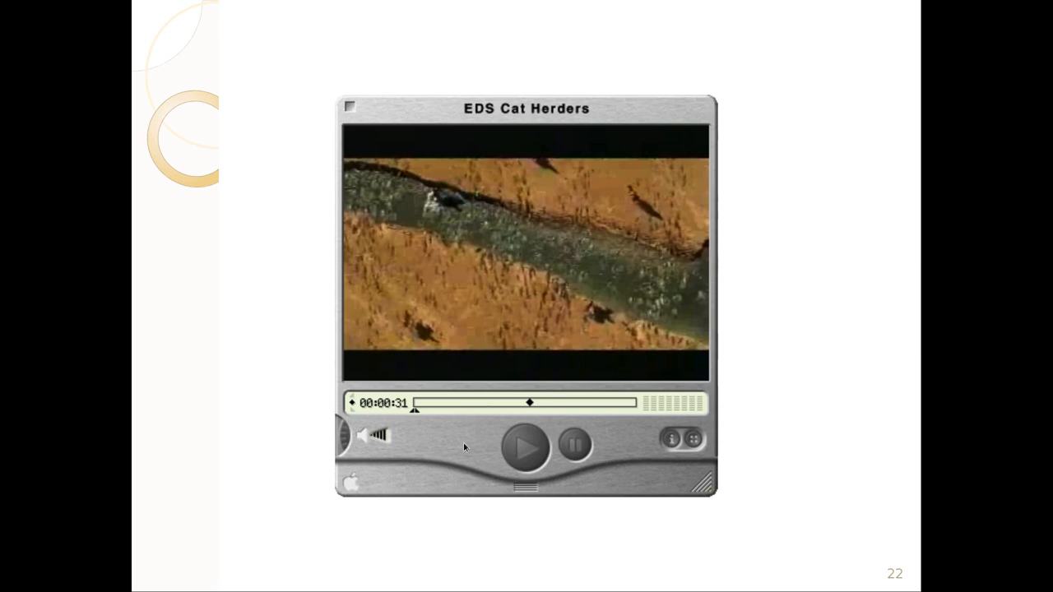
{"action": "mouse_move", "coordinate": [570, 368]}
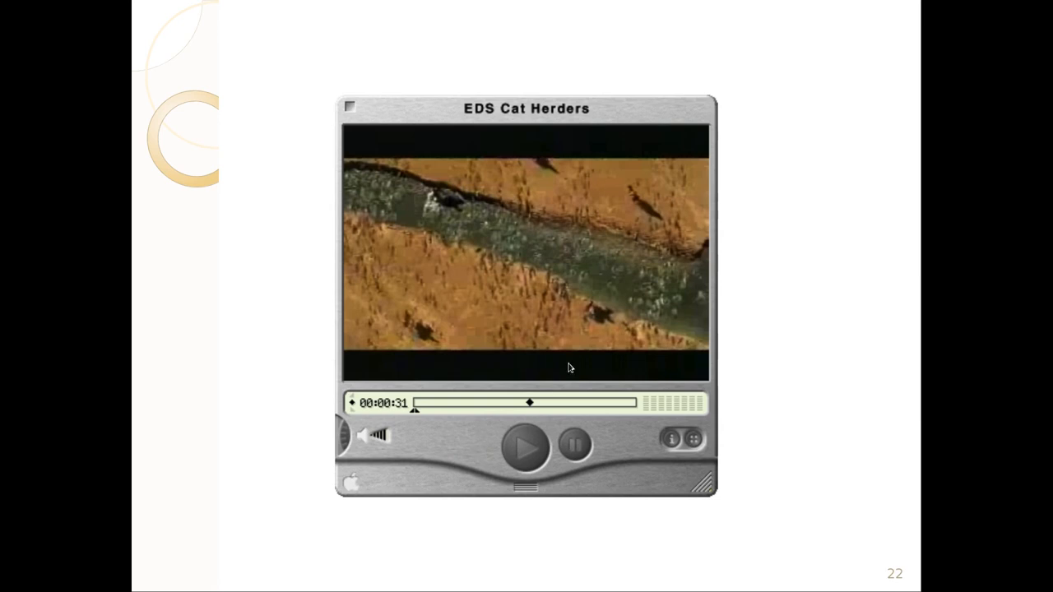
{"action": "mouse_move", "coordinate": [526, 287]}
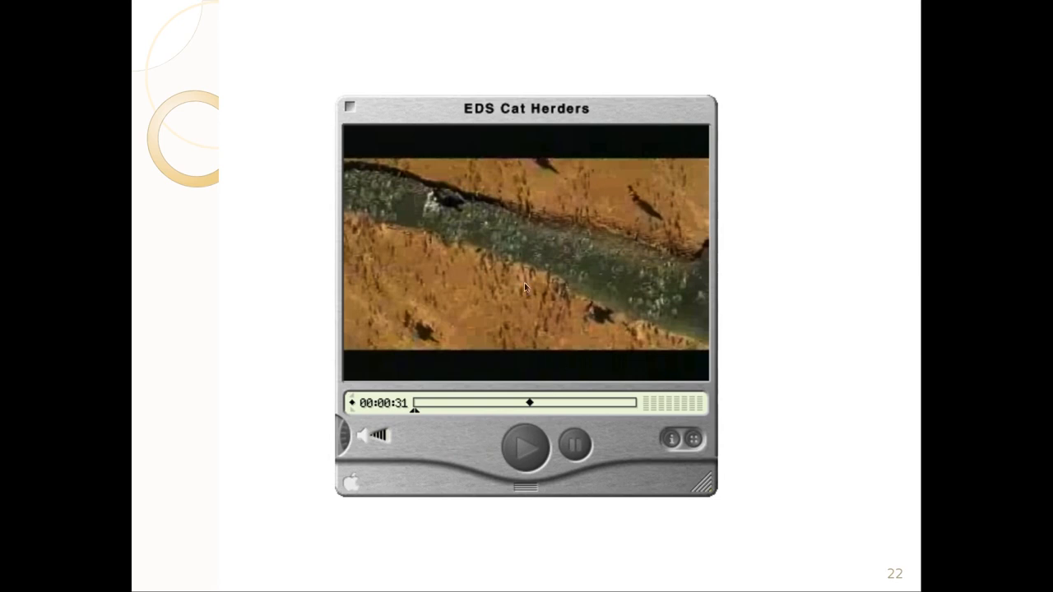
{"action": "mouse_move", "coordinate": [541, 451]}
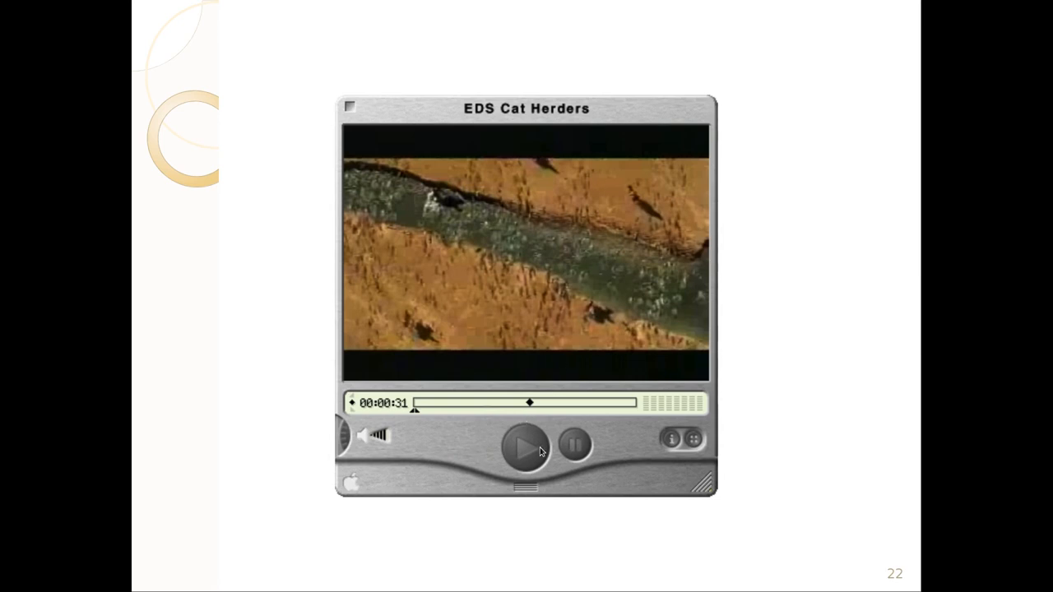
{"action": "mouse_move", "coordinate": [710, 439]}
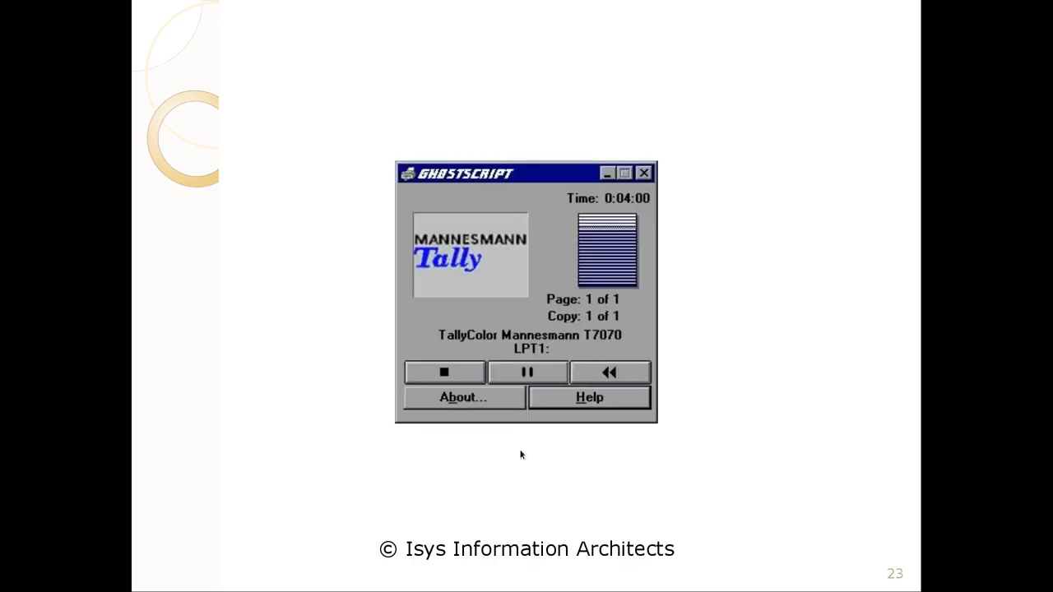
{"action": "mouse_move", "coordinate": [606, 426]}
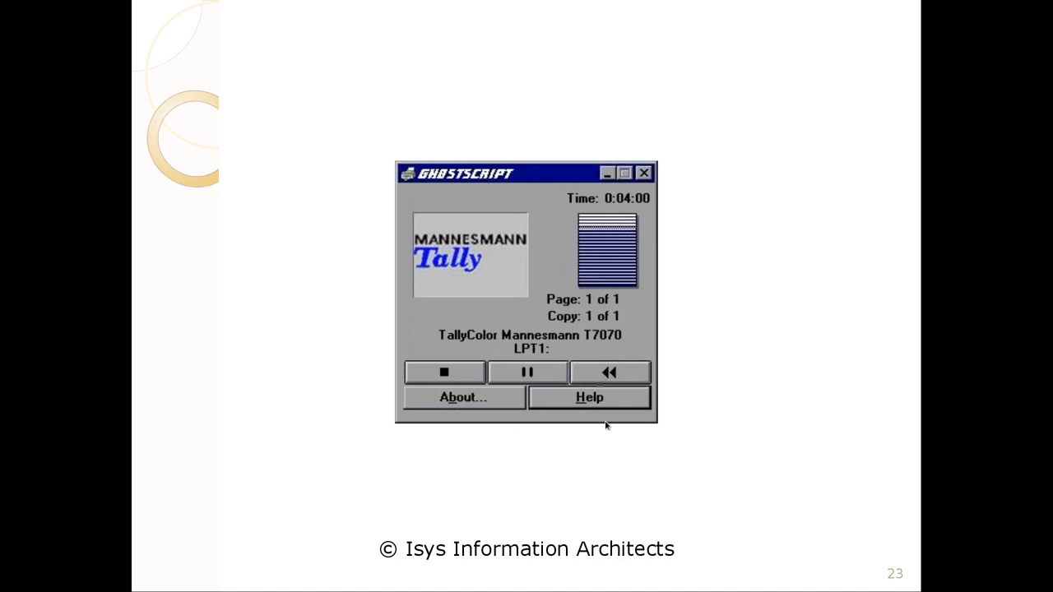
{"action": "mouse_move", "coordinate": [519, 307]}
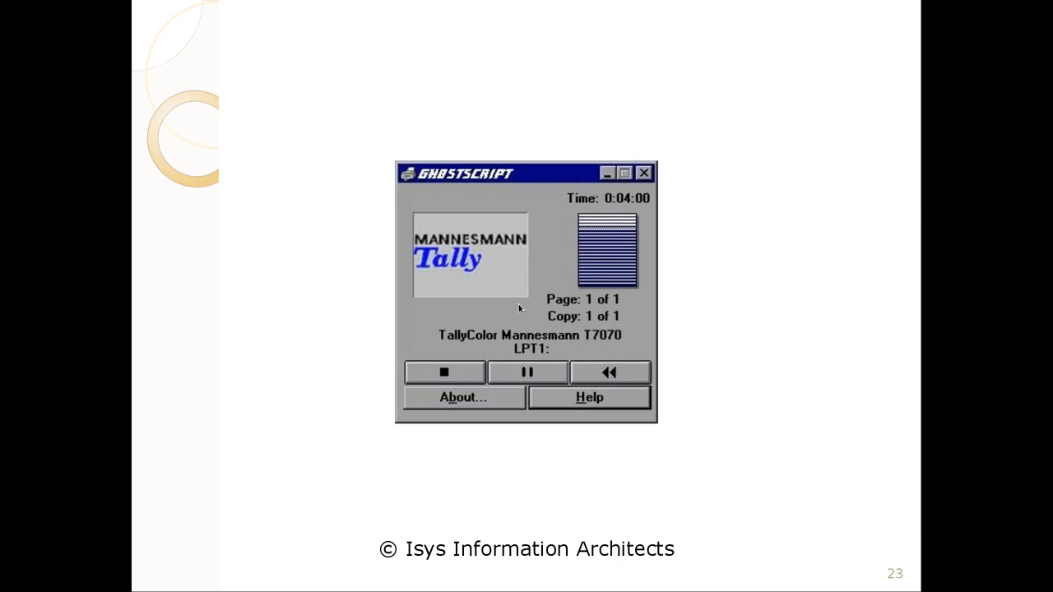
{"action": "mouse_move", "coordinate": [483, 182]}
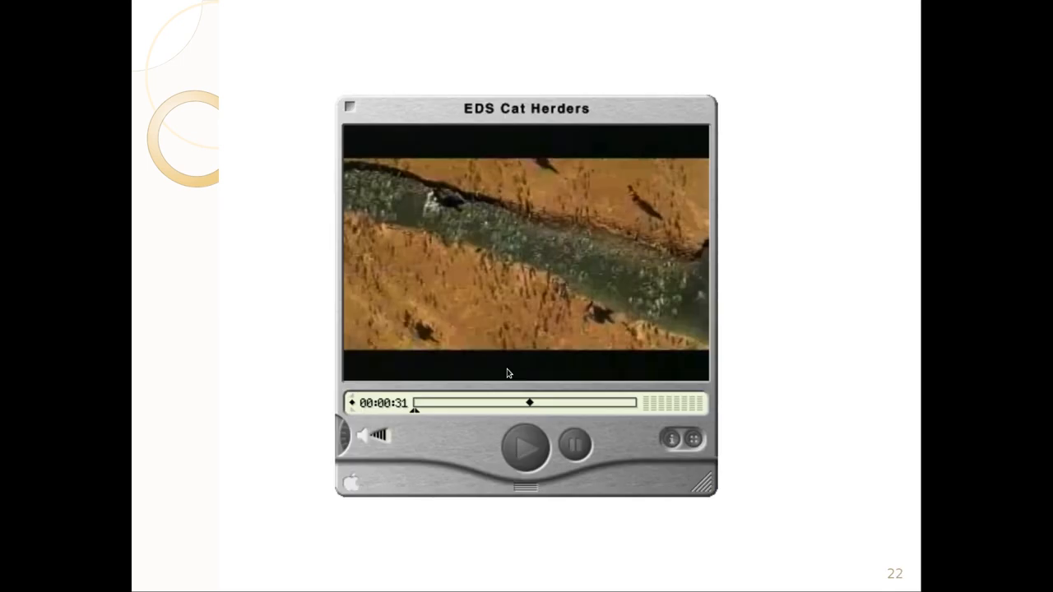
{"action": "key", "text": "Right"}
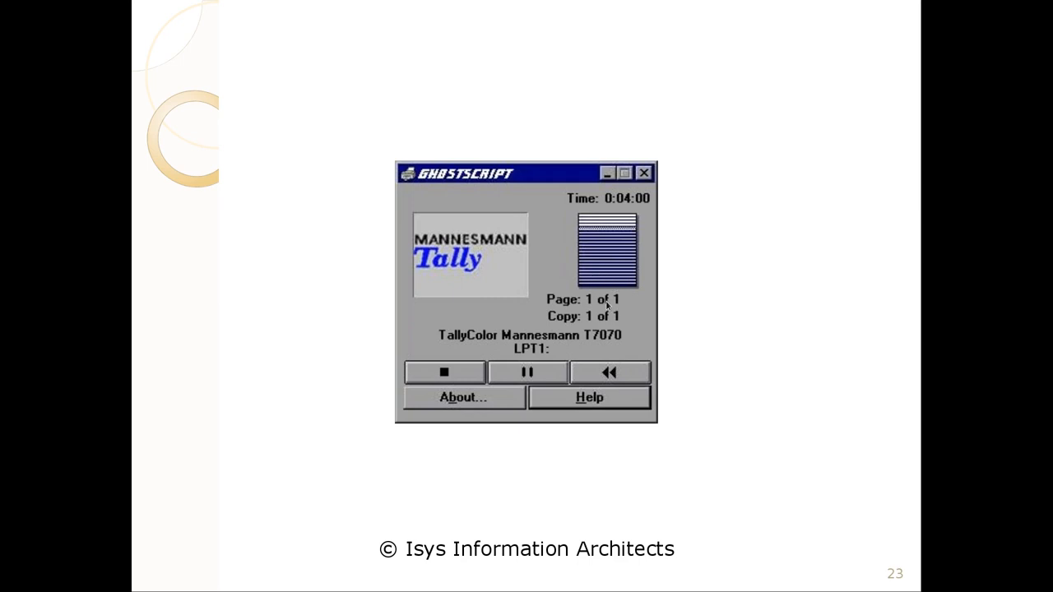
{"action": "mouse_move", "coordinate": [584, 293]}
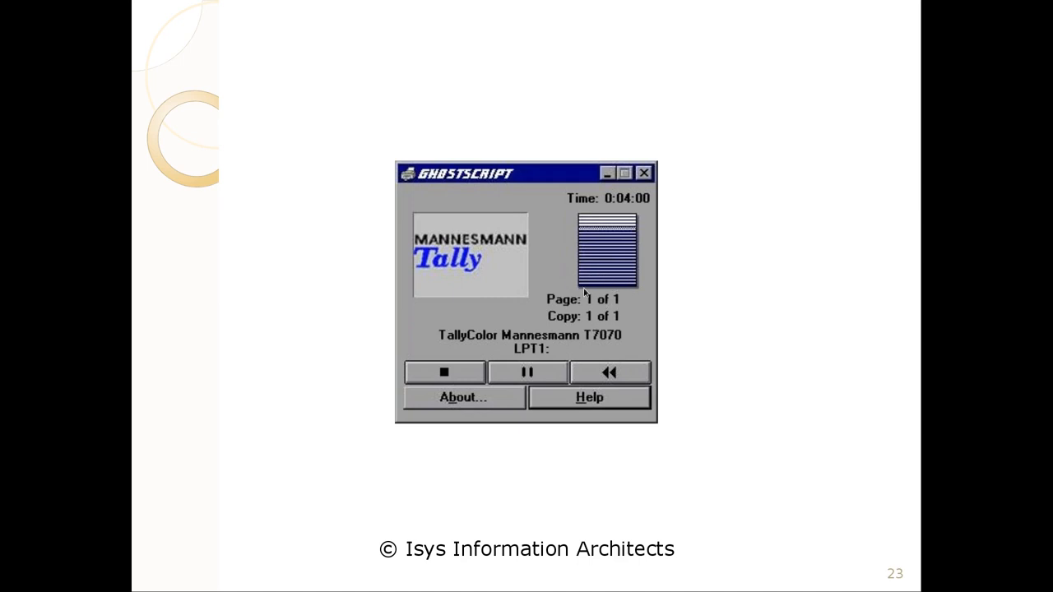
{"action": "mouse_move", "coordinate": [553, 294]}
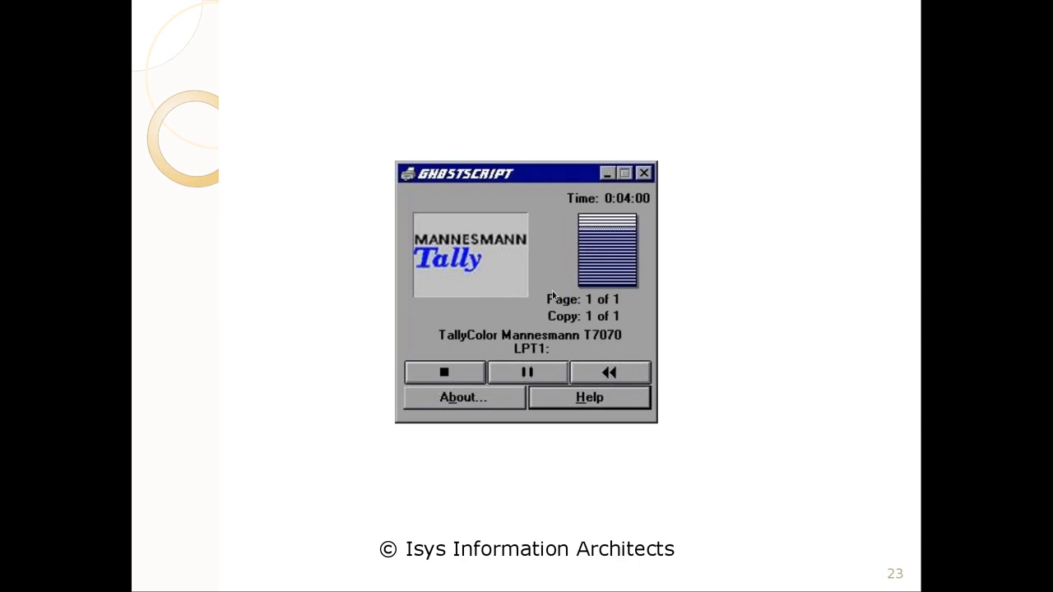
{"action": "mouse_move", "coordinate": [557, 361]}
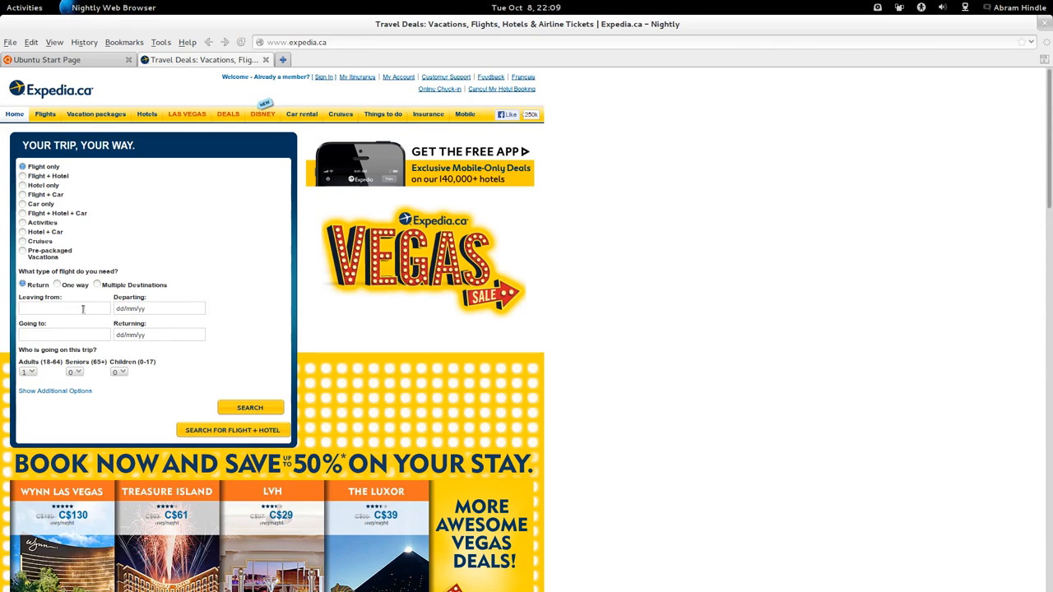
Pick a provisional departure date, then enter Edmonton as origin and 'Los a' as destination.
{"action": "left_click", "coordinate": [158, 309]}
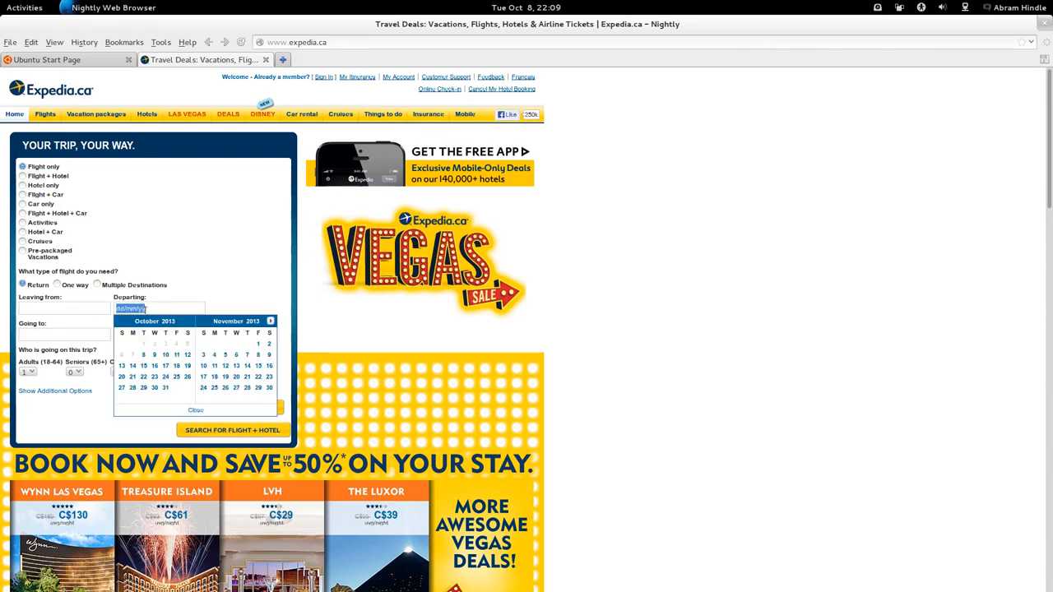
{"action": "left_click", "coordinate": [203, 354]}
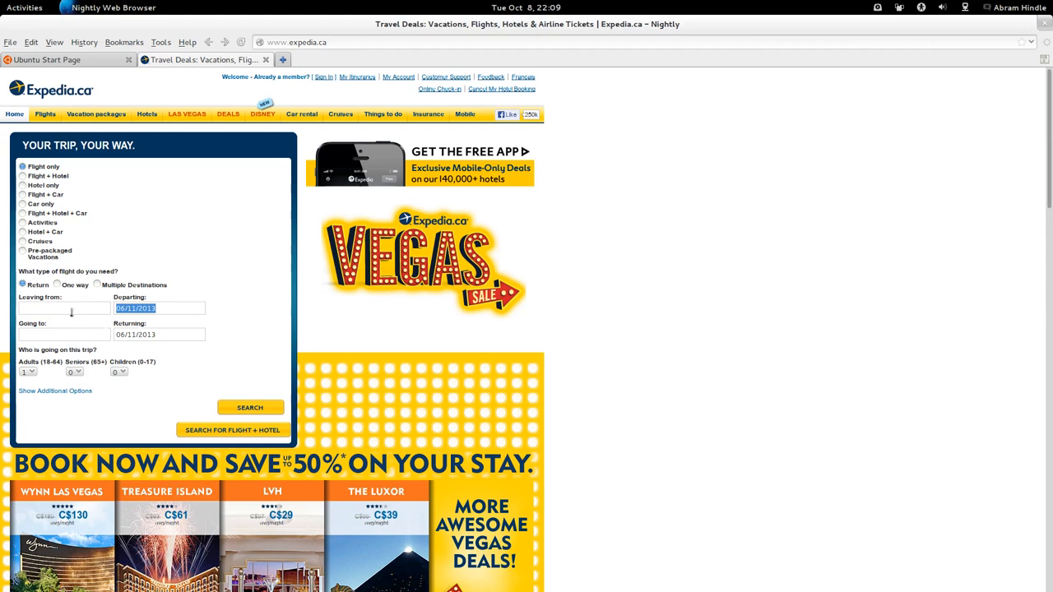
{"action": "type", "text": "yv"}
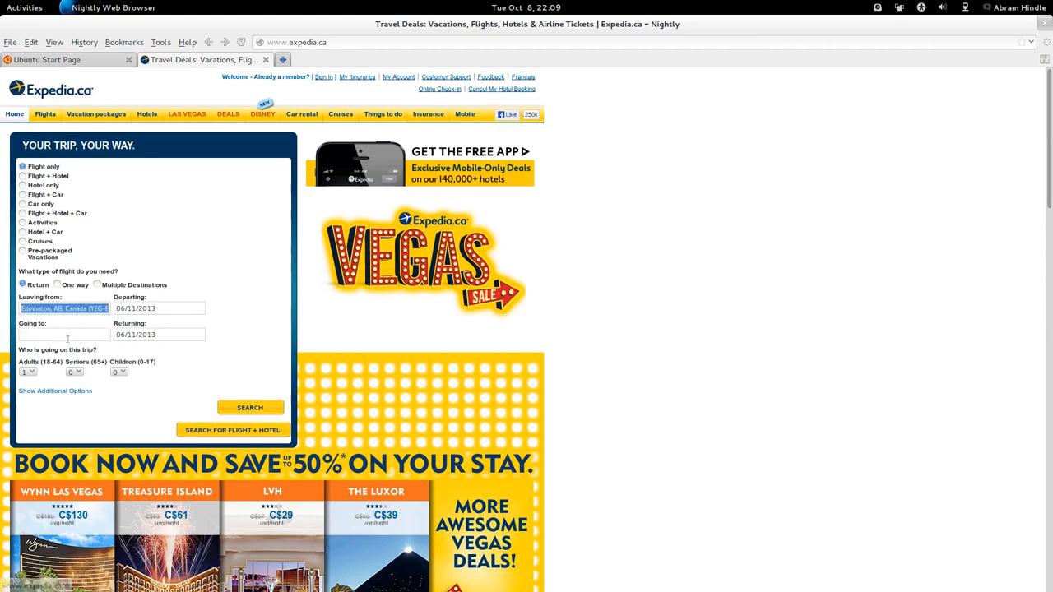
{"action": "left_click", "coordinate": [66, 334]}
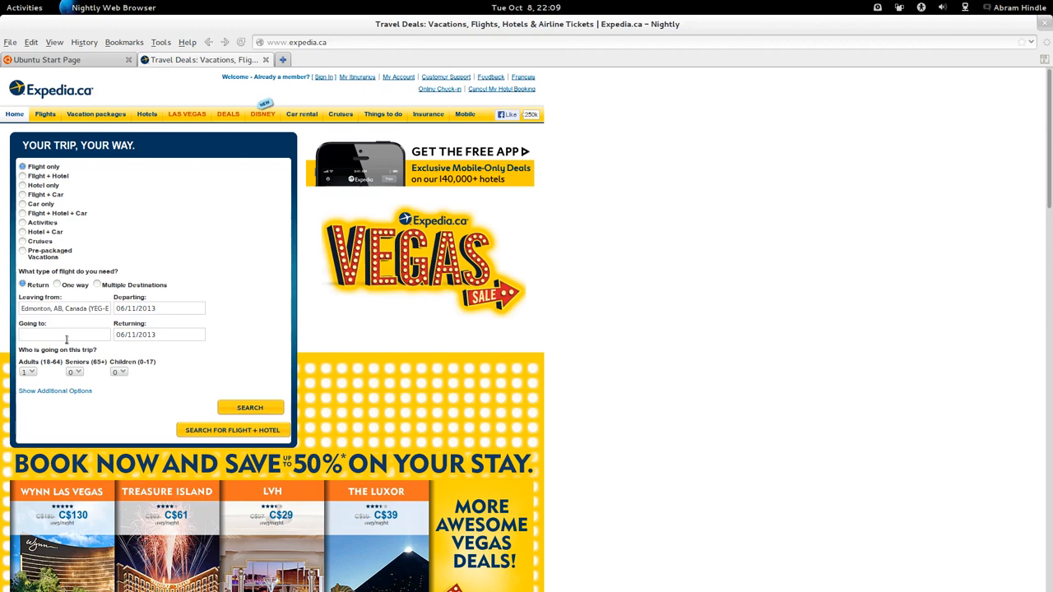
{"action": "type", "text": "Los"}
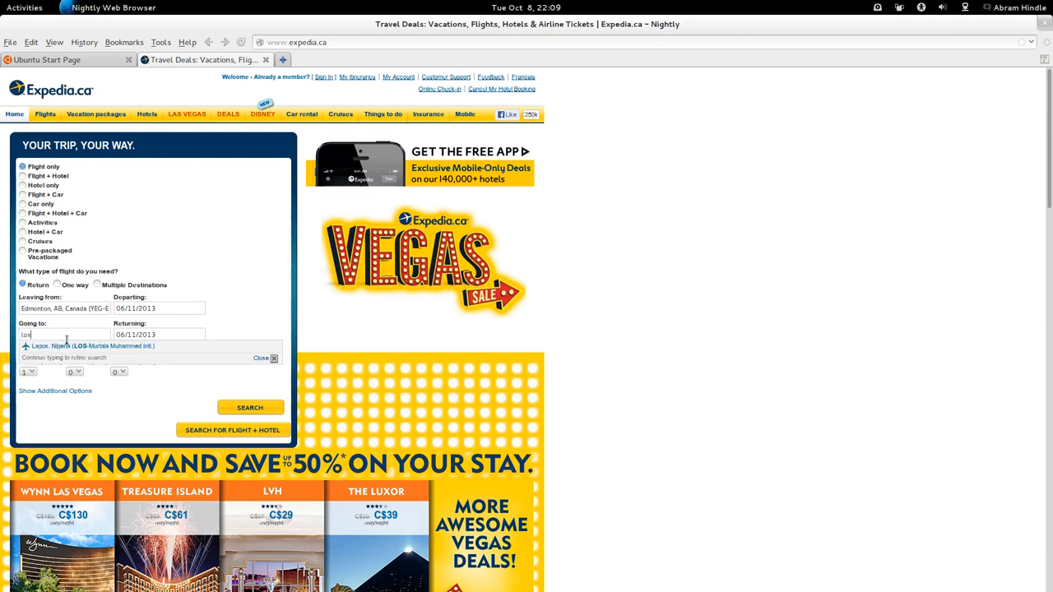
{"action": "type", "text": "ate"}
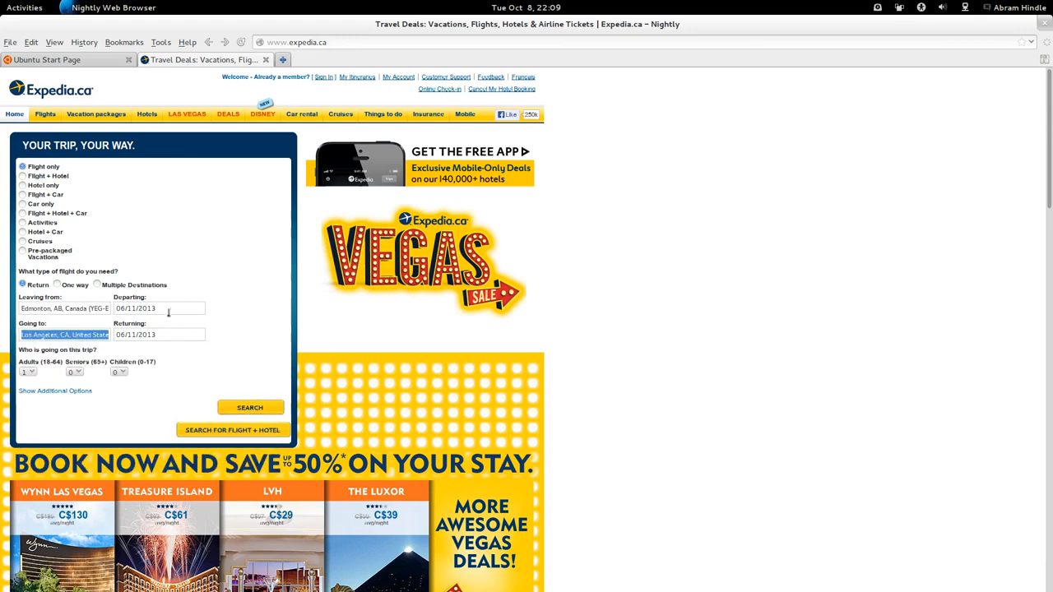
Change departure to 12 October and set the return date to 22 December.
{"action": "left_click", "coordinate": [158, 335]}
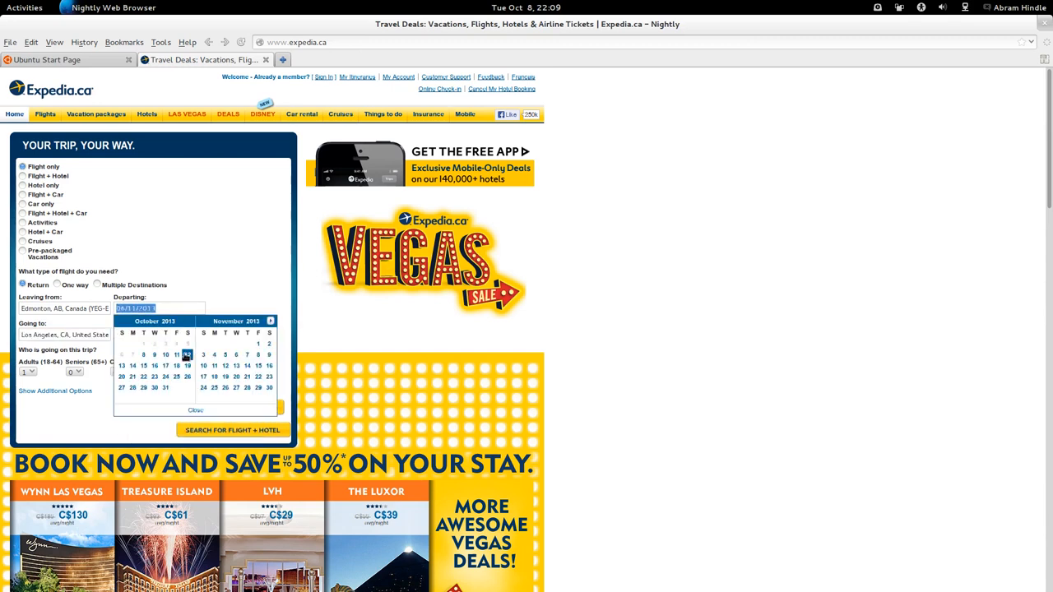
{"action": "left_click", "coordinate": [177, 355]}
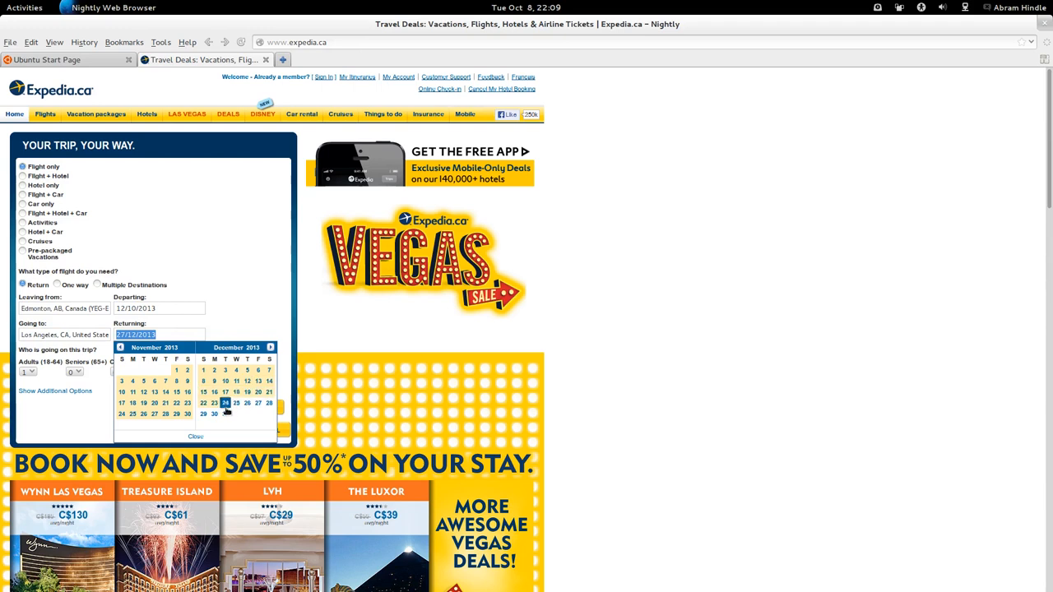
{"action": "left_click", "coordinate": [224, 403]}
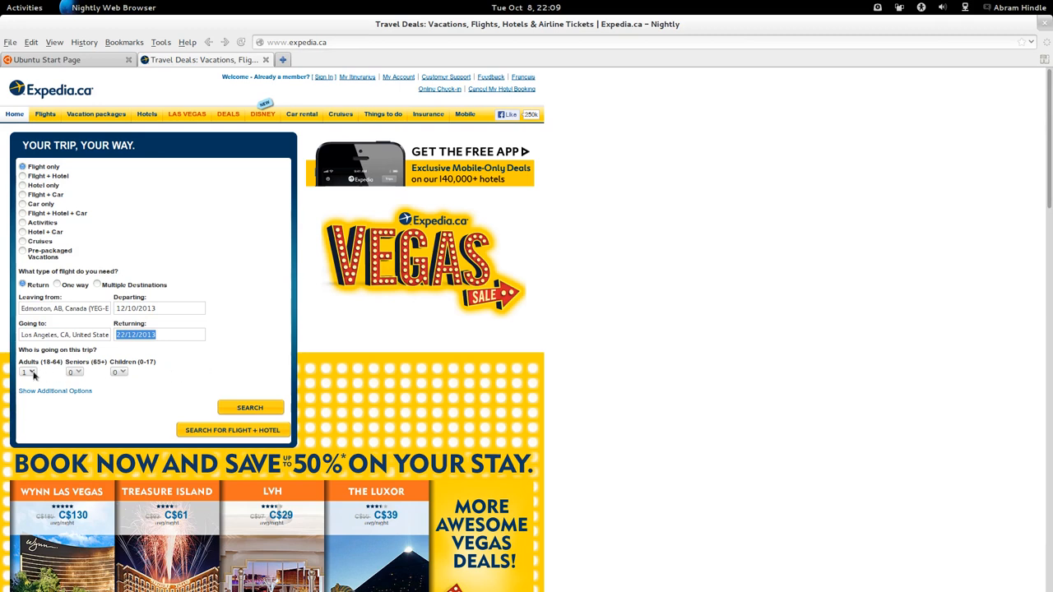
Choose the number of travellers from the Adults (18-64) dropdown.
{"action": "left_click", "coordinate": [29, 371]}
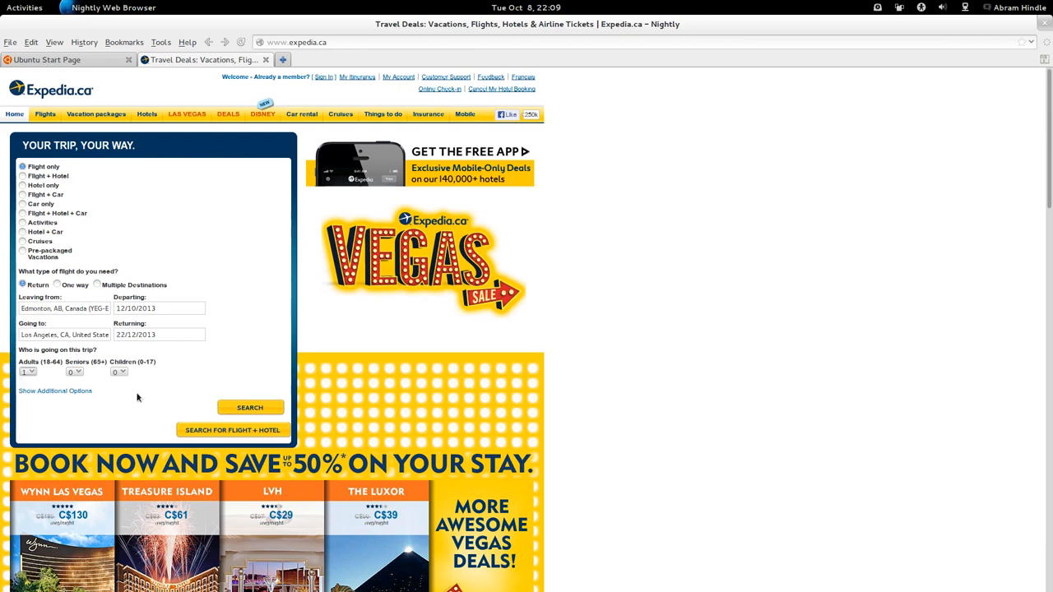
{"action": "left_click", "coordinate": [27, 371]}
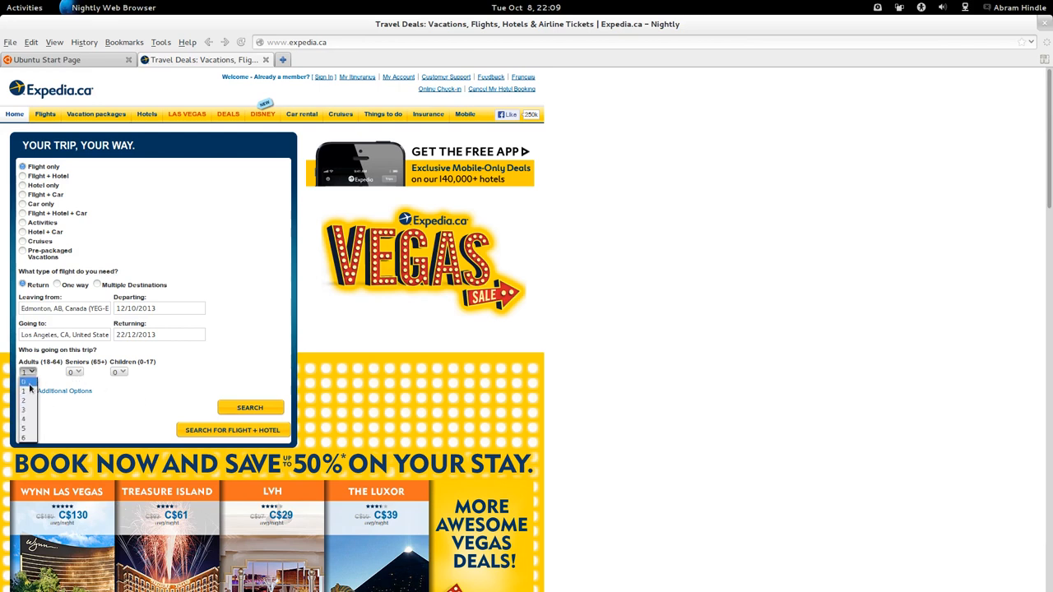
{"action": "left_click", "coordinate": [23, 380]}
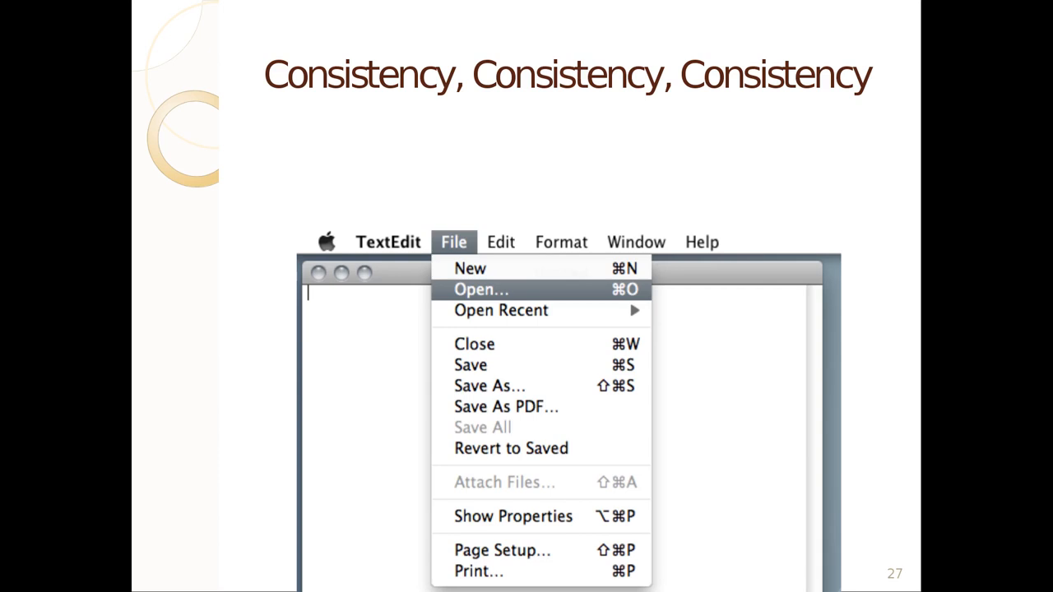
{"action": "mouse_move", "coordinate": [480, 261]}
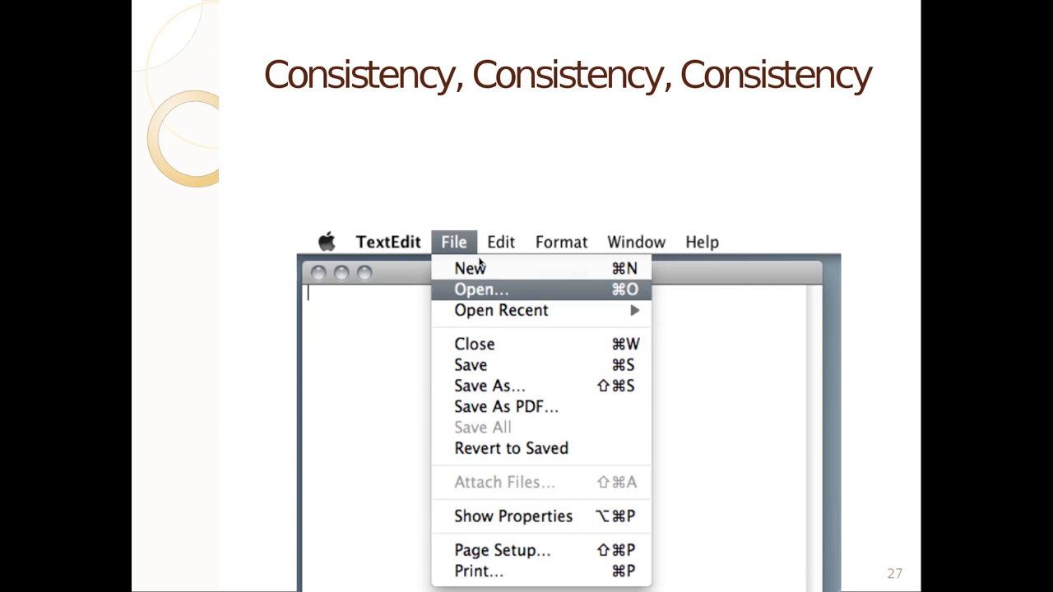
{"action": "mouse_move", "coordinate": [471, 269]}
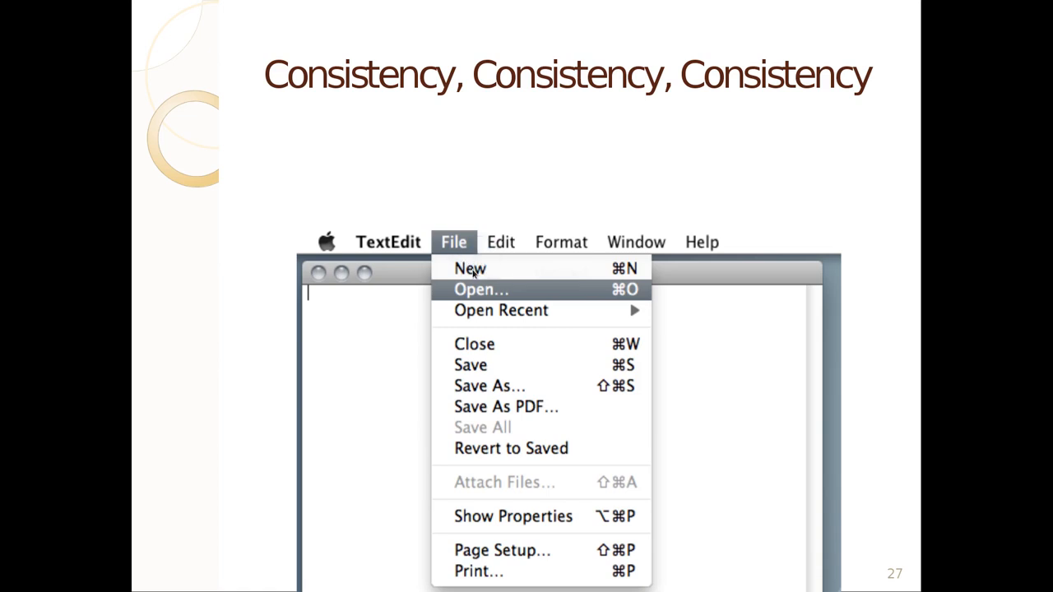
{"action": "mouse_move", "coordinate": [481, 287]}
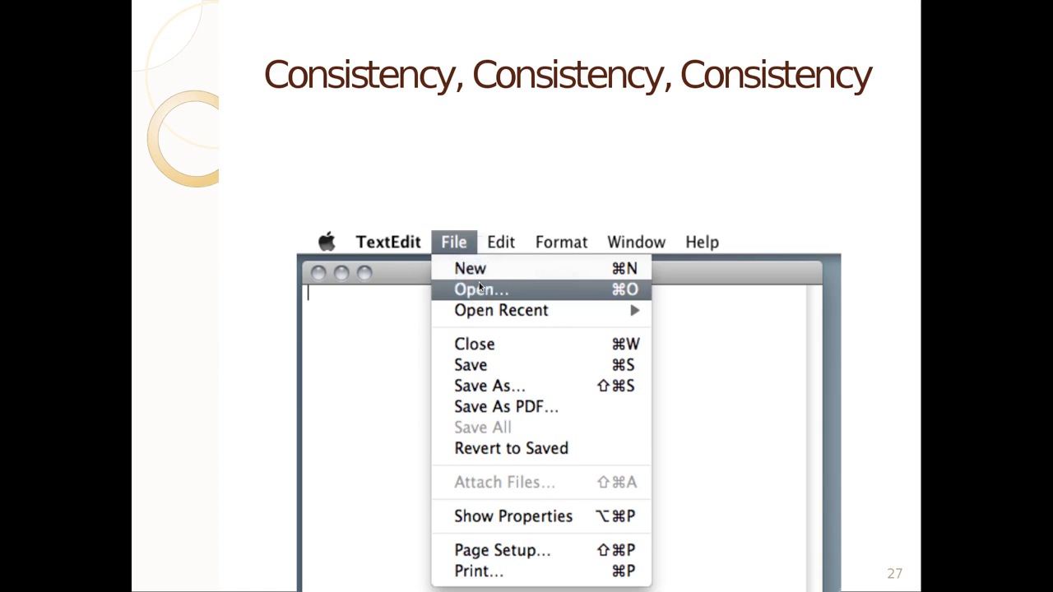
{"action": "mouse_move", "coordinate": [498, 374]}
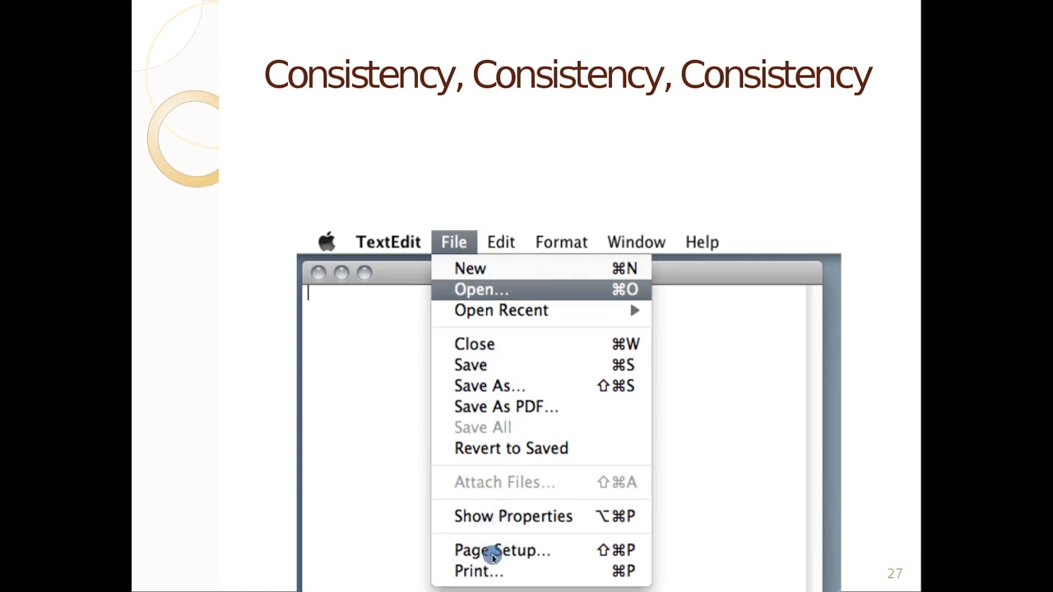
{"action": "mouse_move", "coordinate": [475, 275]}
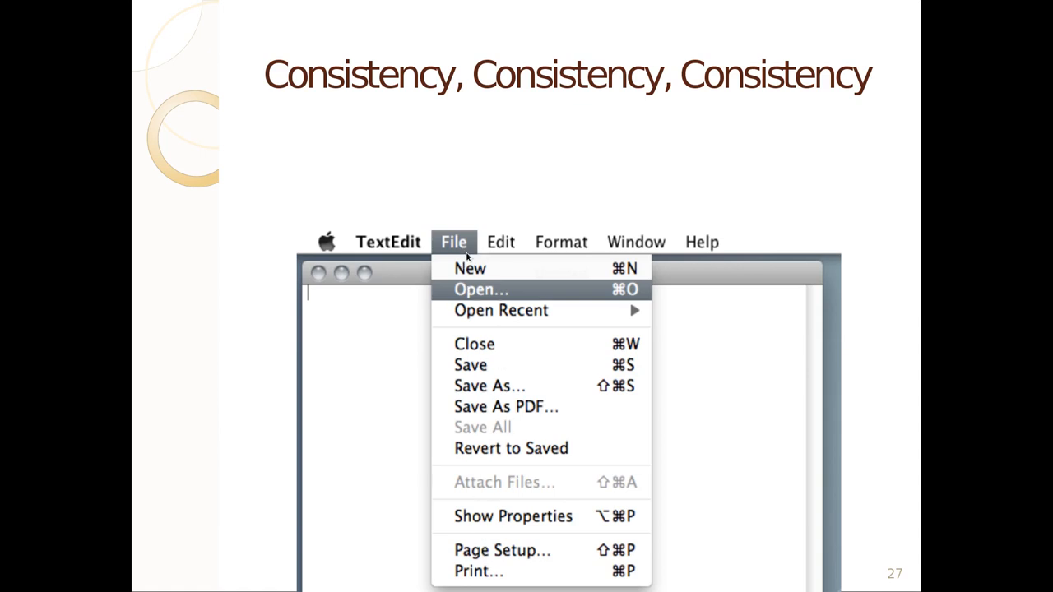
{"action": "mouse_move", "coordinate": [508, 320]}
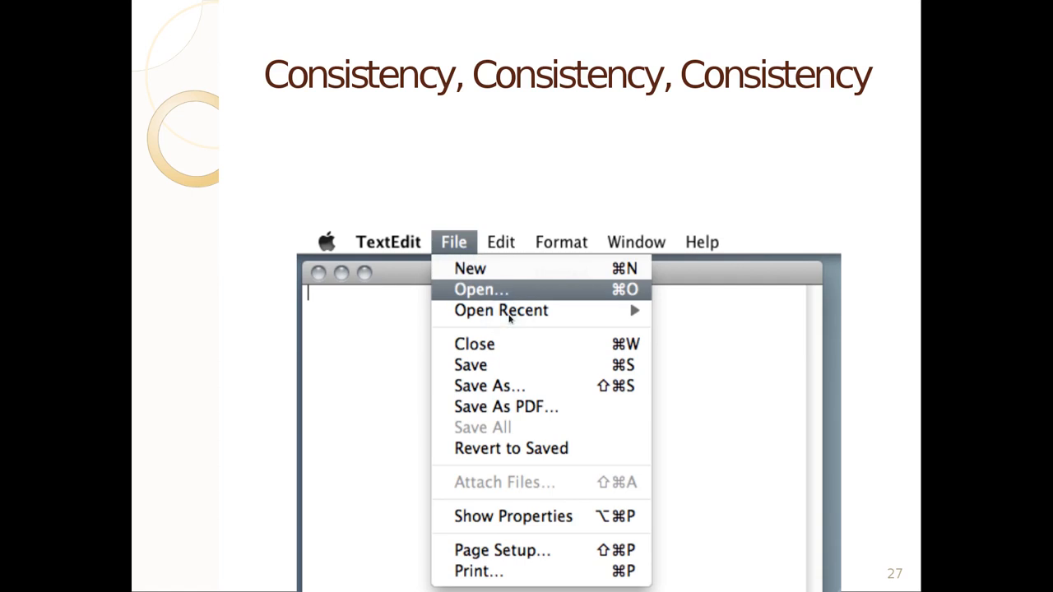
{"action": "mouse_move", "coordinate": [490, 371]}
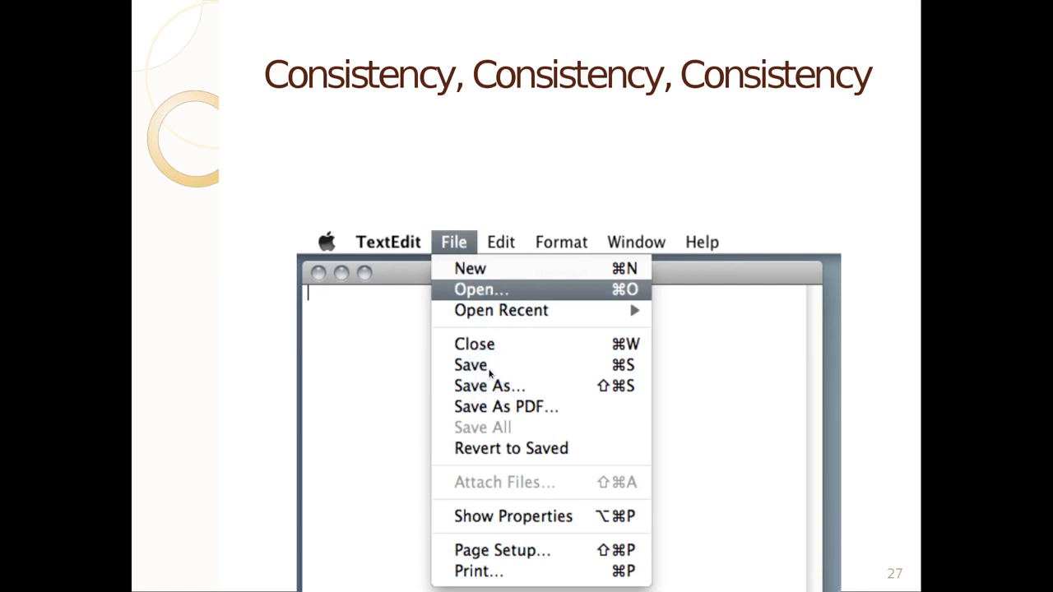
{"action": "mouse_move", "coordinate": [476, 503]}
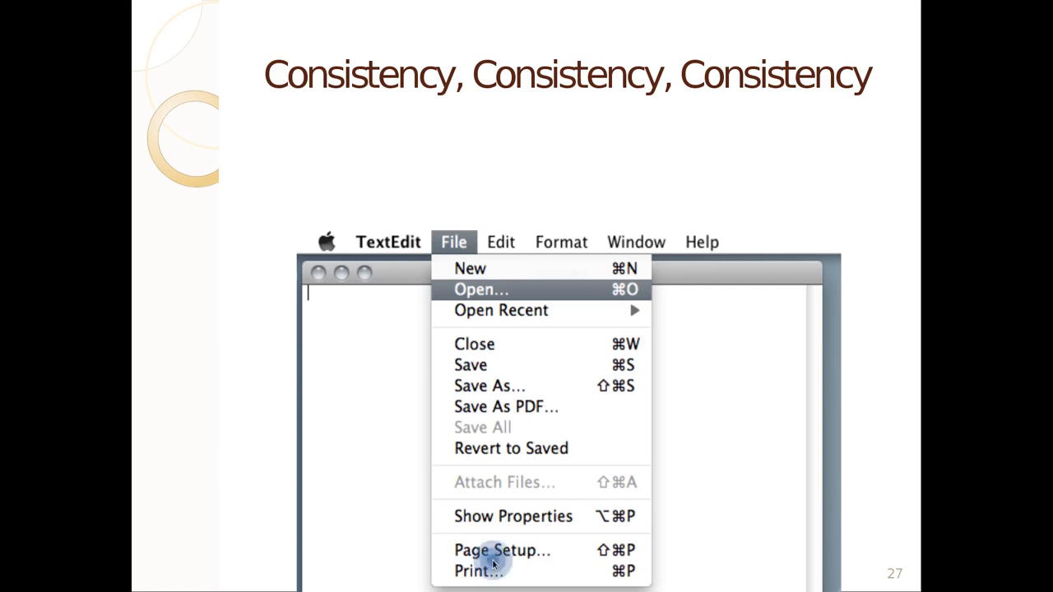
{"action": "mouse_move", "coordinate": [434, 459]}
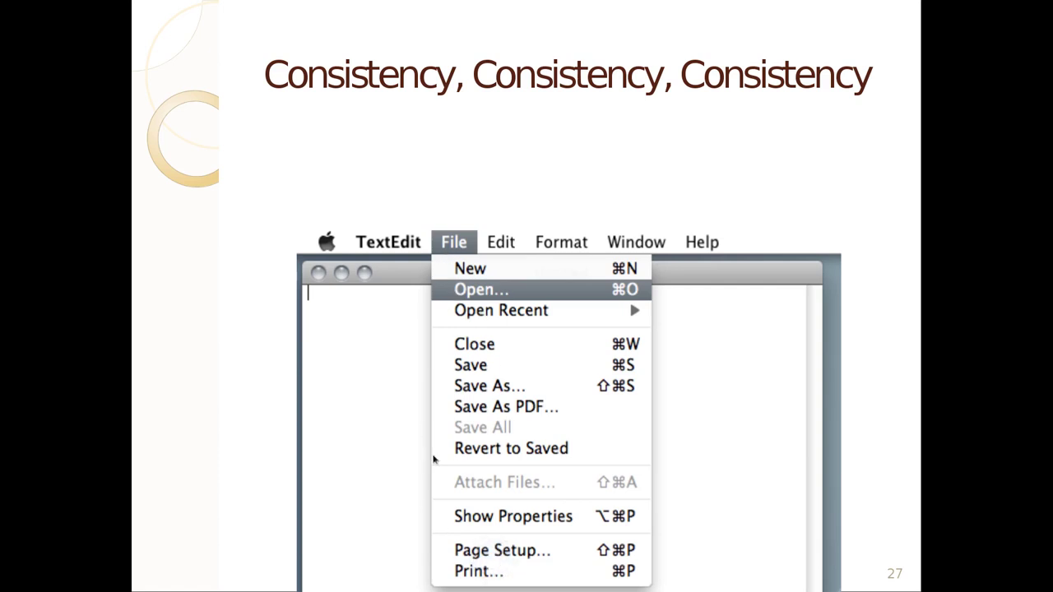
{"action": "mouse_move", "coordinate": [501, 242]}
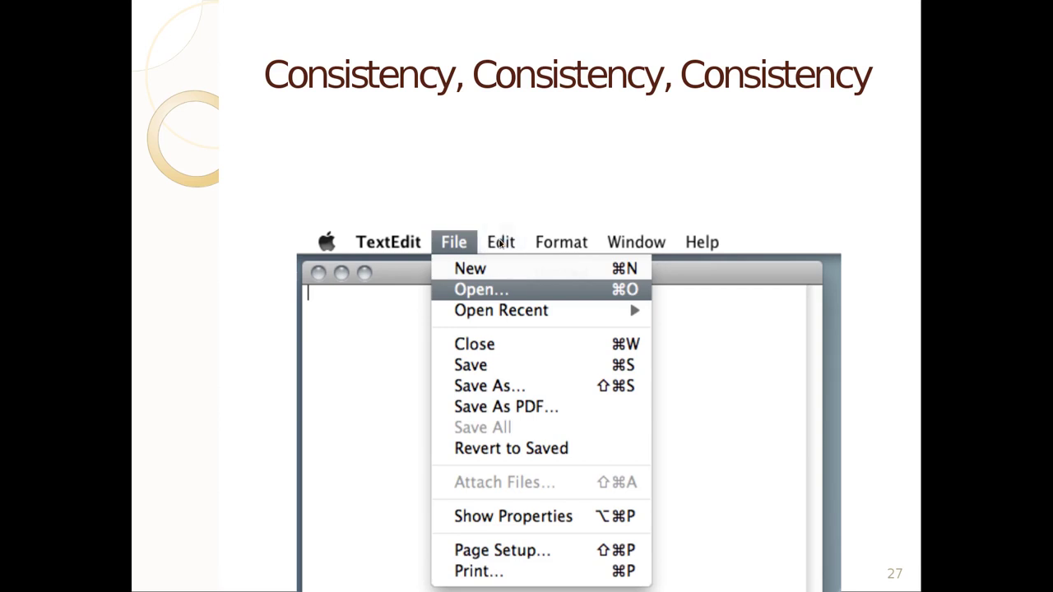
{"action": "mouse_move", "coordinate": [810, 245]}
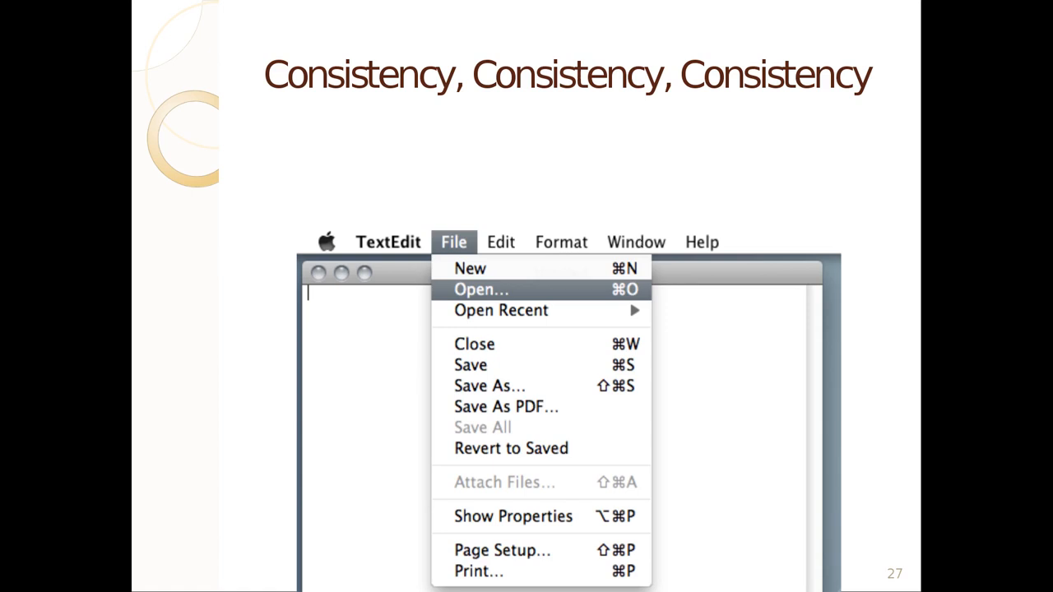
{"action": "mouse_move", "coordinate": [623, 273]}
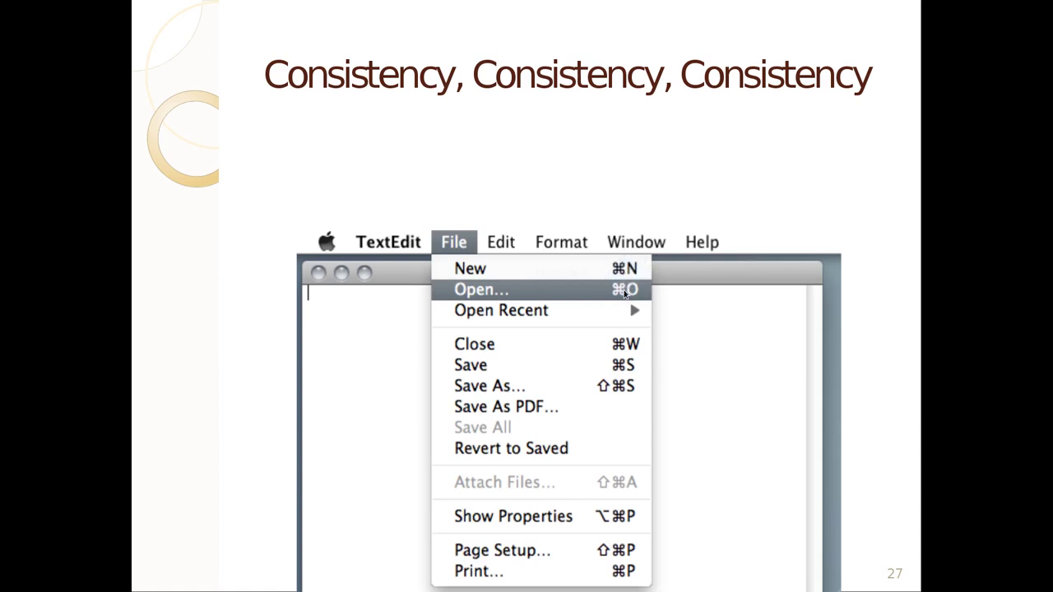
{"action": "mouse_move", "coordinate": [624, 356]}
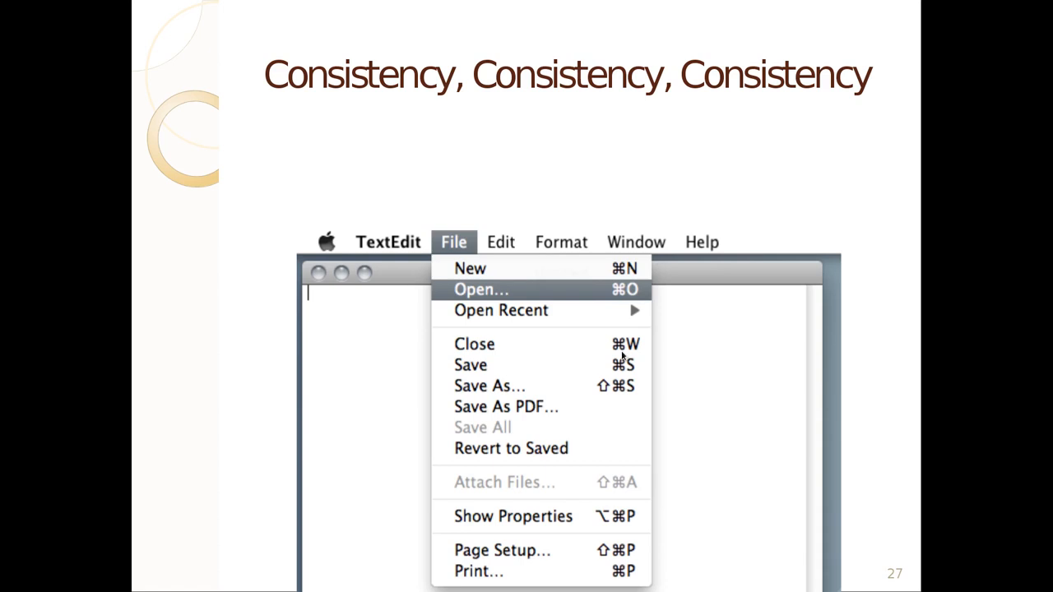
{"action": "mouse_move", "coordinate": [625, 513]}
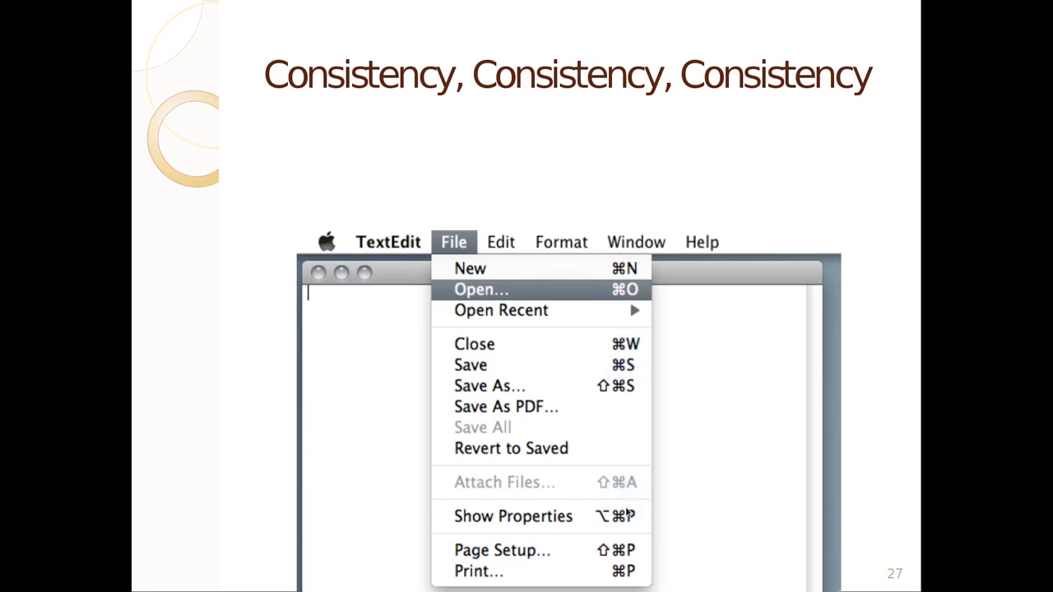
{"action": "mouse_move", "coordinate": [625, 576]}
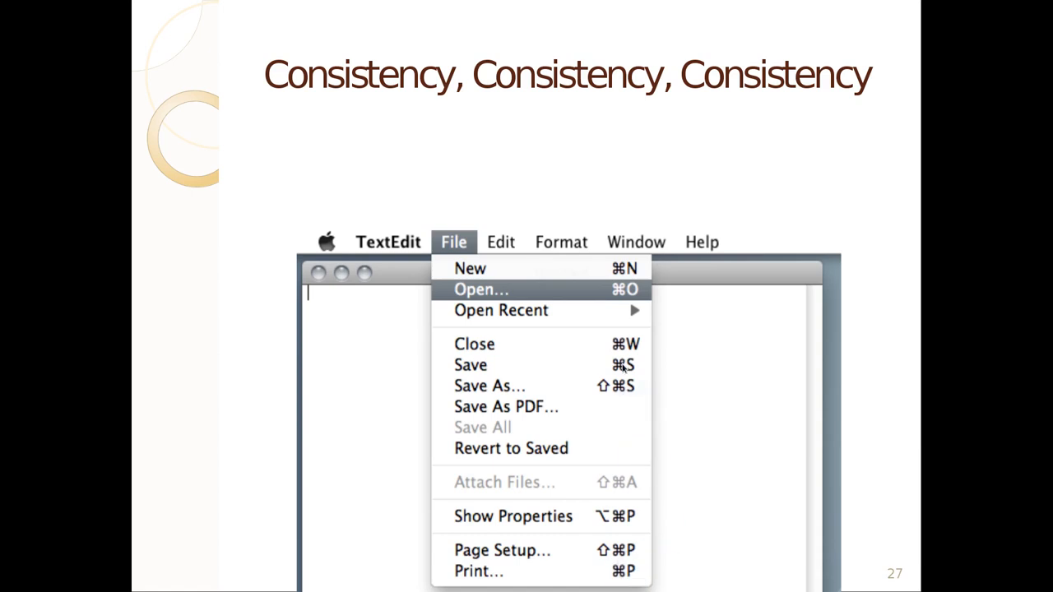
{"action": "mouse_move", "coordinate": [624, 527]}
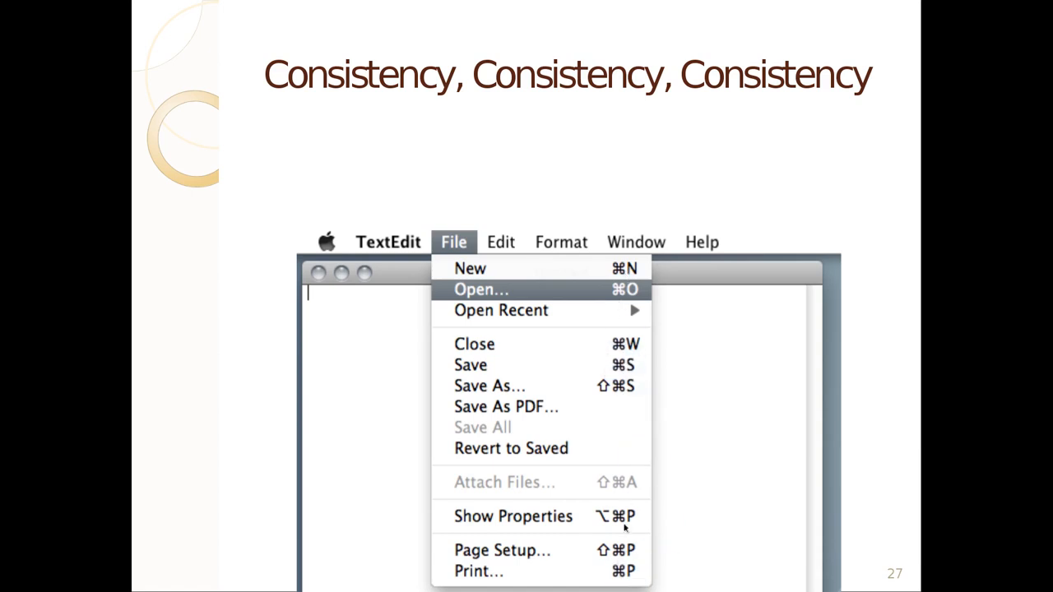
{"action": "mouse_move", "coordinate": [625, 278]}
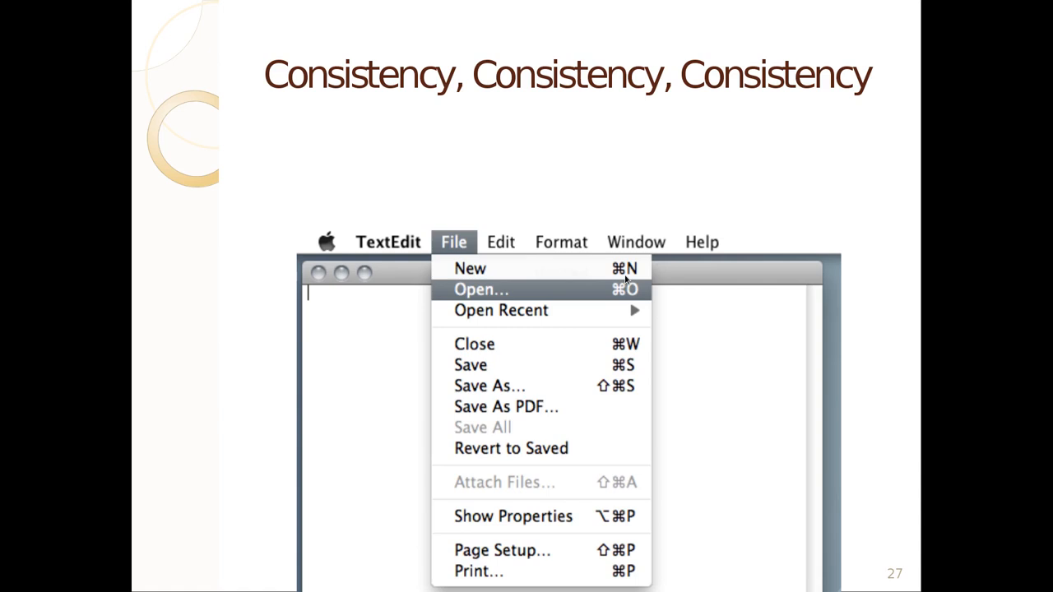
{"action": "mouse_move", "coordinate": [623, 272]}
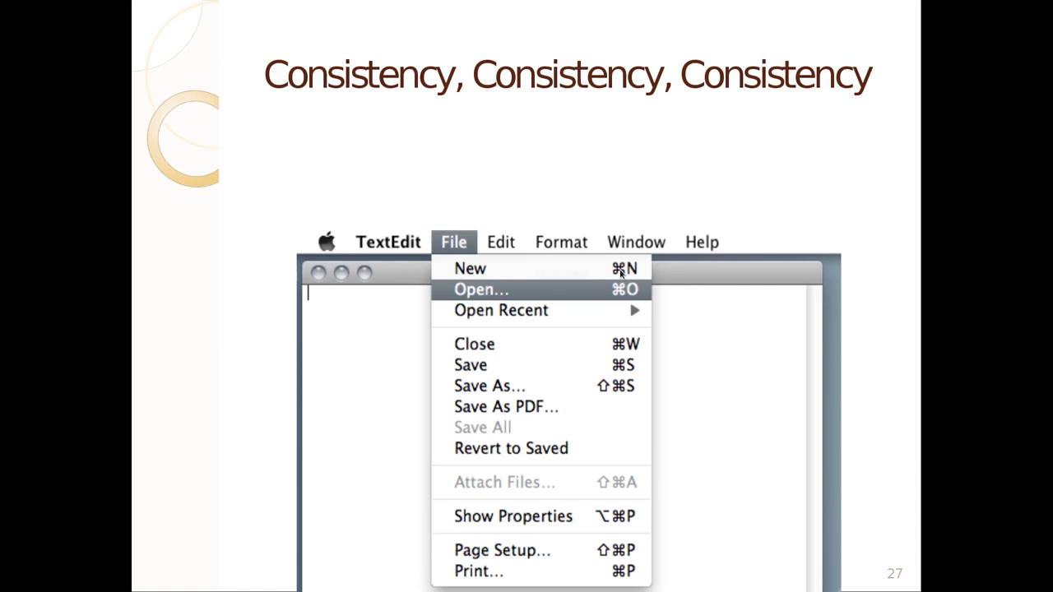
{"action": "mouse_move", "coordinate": [595, 342]}
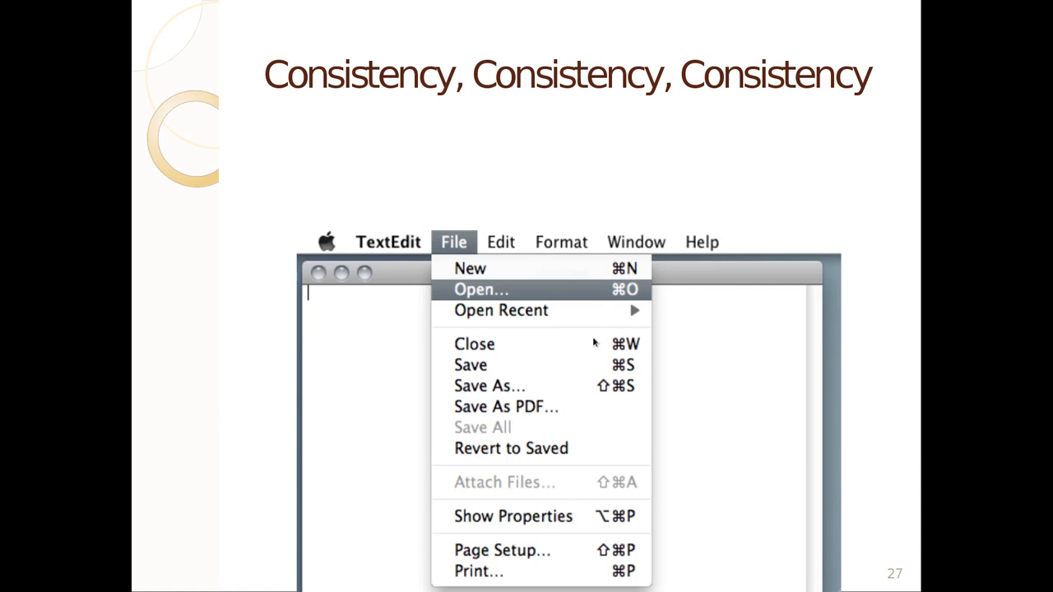
{"action": "mouse_move", "coordinate": [687, 272]}
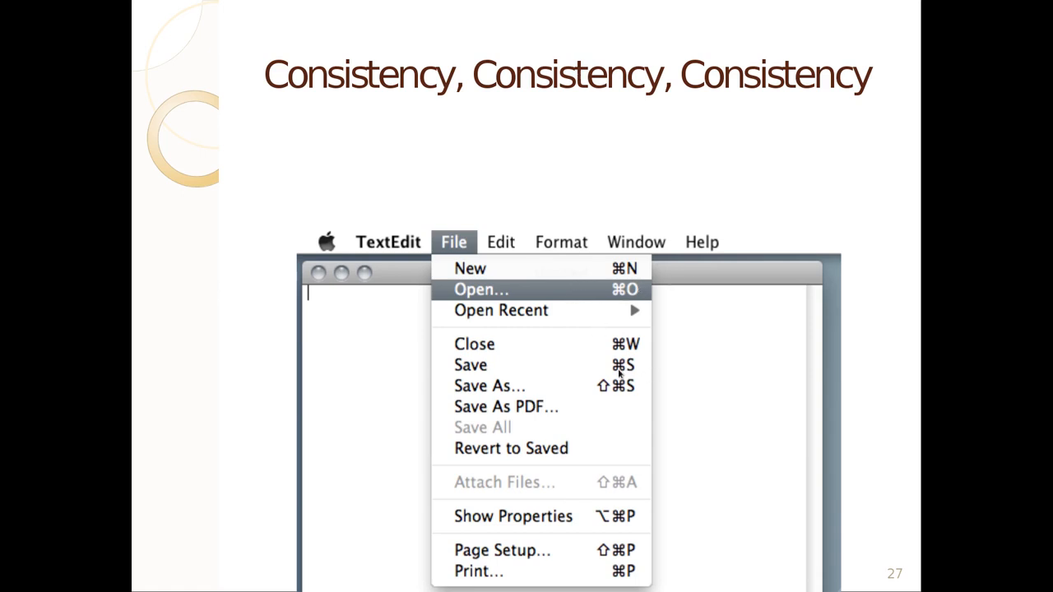
{"action": "mouse_move", "coordinate": [623, 367]}
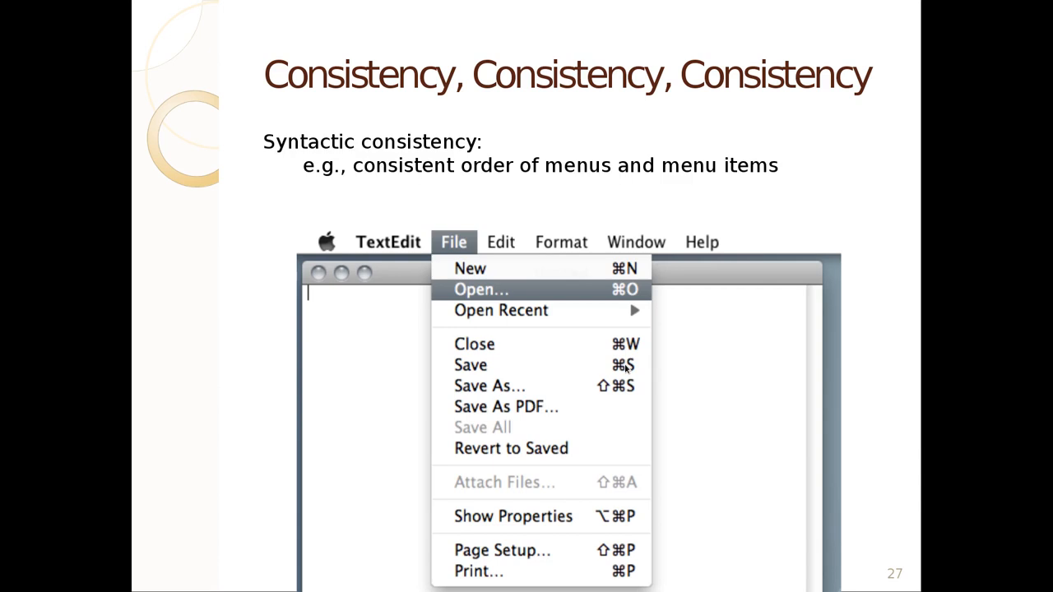
{"action": "mouse_move", "coordinate": [626, 370]}
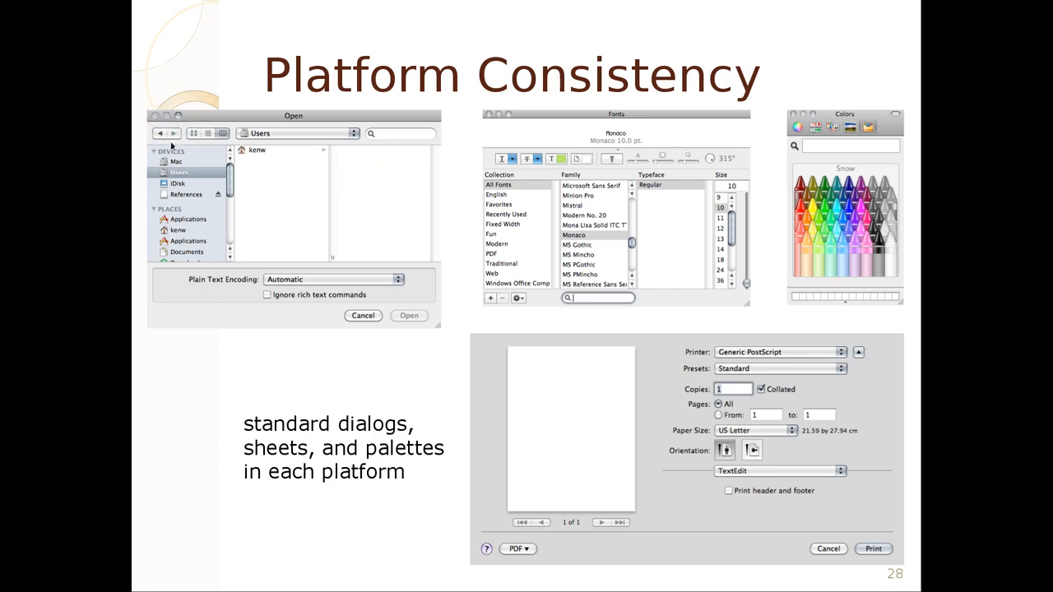
{"action": "mouse_move", "coordinate": [312, 222]}
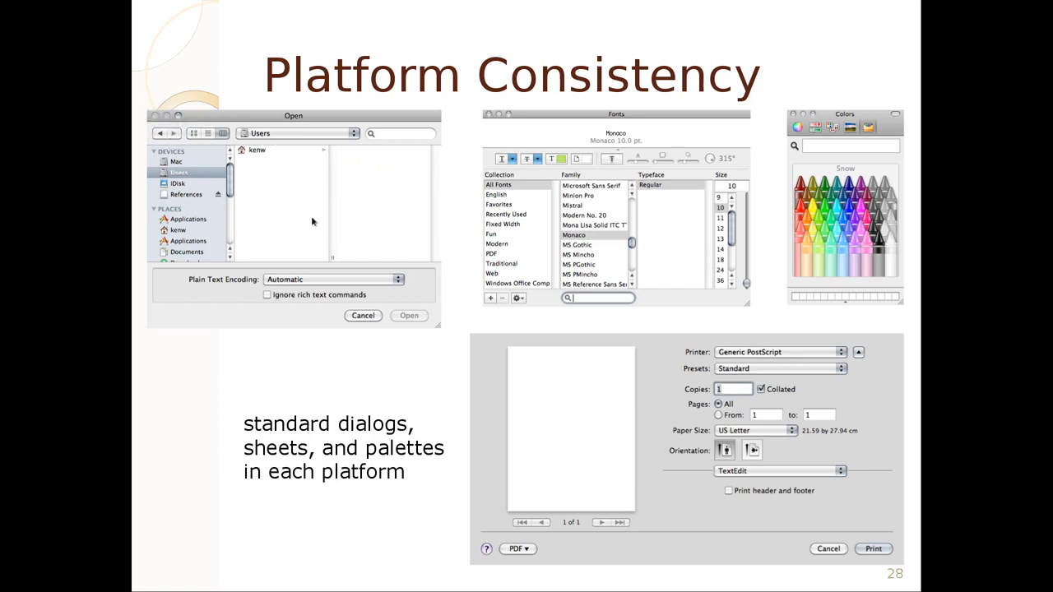
{"action": "mouse_move", "coordinate": [327, 232]}
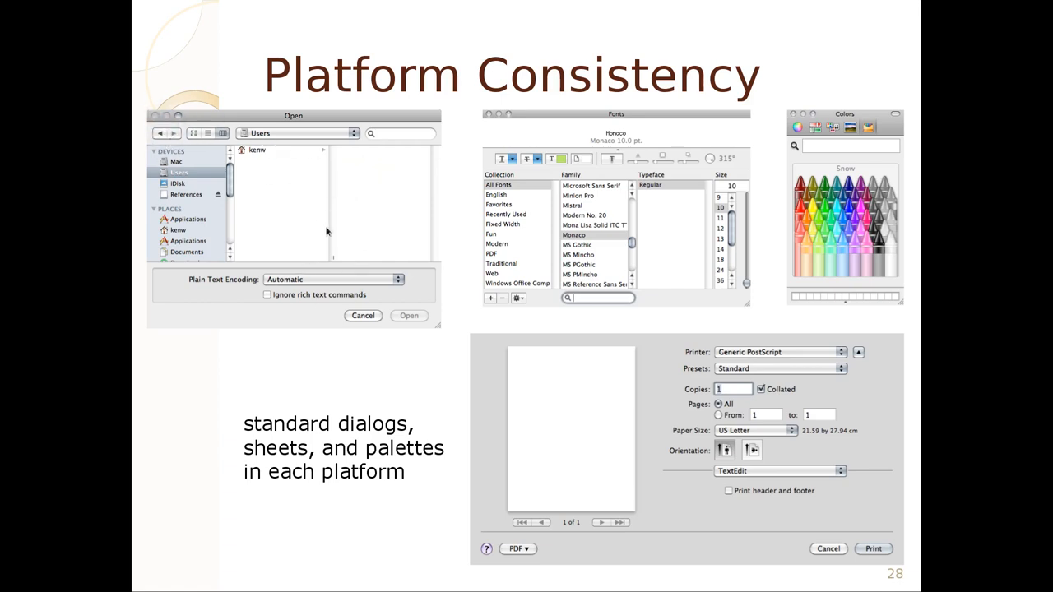
{"action": "mouse_move", "coordinate": [414, 264]}
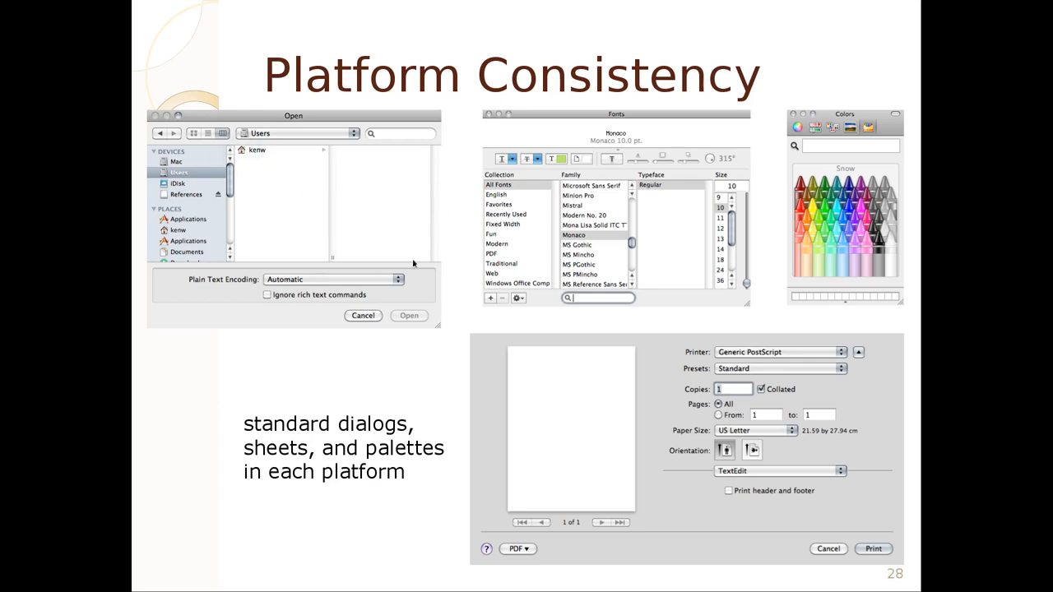
{"action": "mouse_move", "coordinate": [609, 205]}
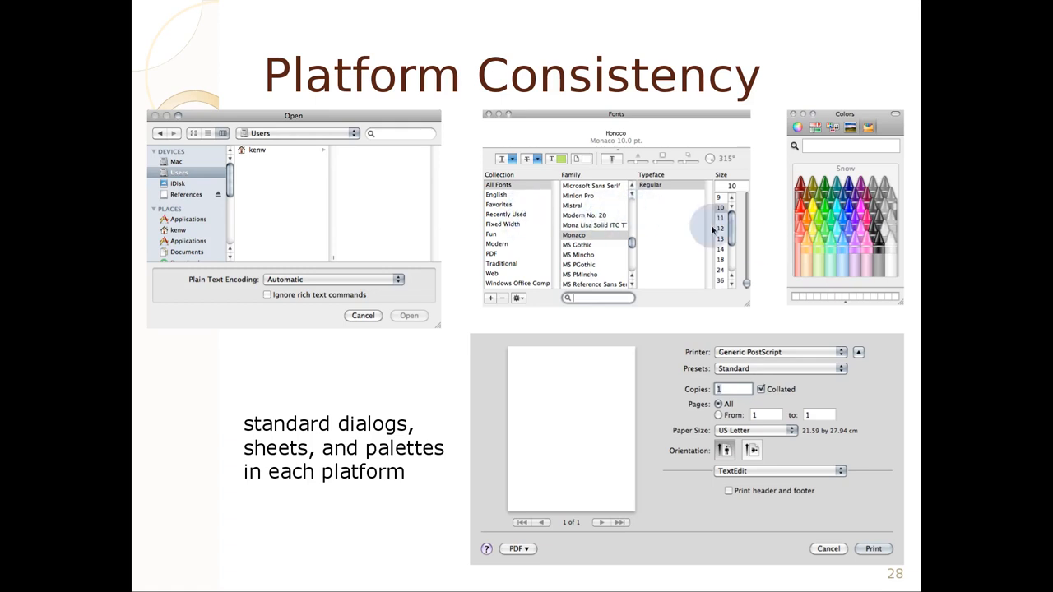
{"action": "mouse_move", "coordinate": [633, 136]}
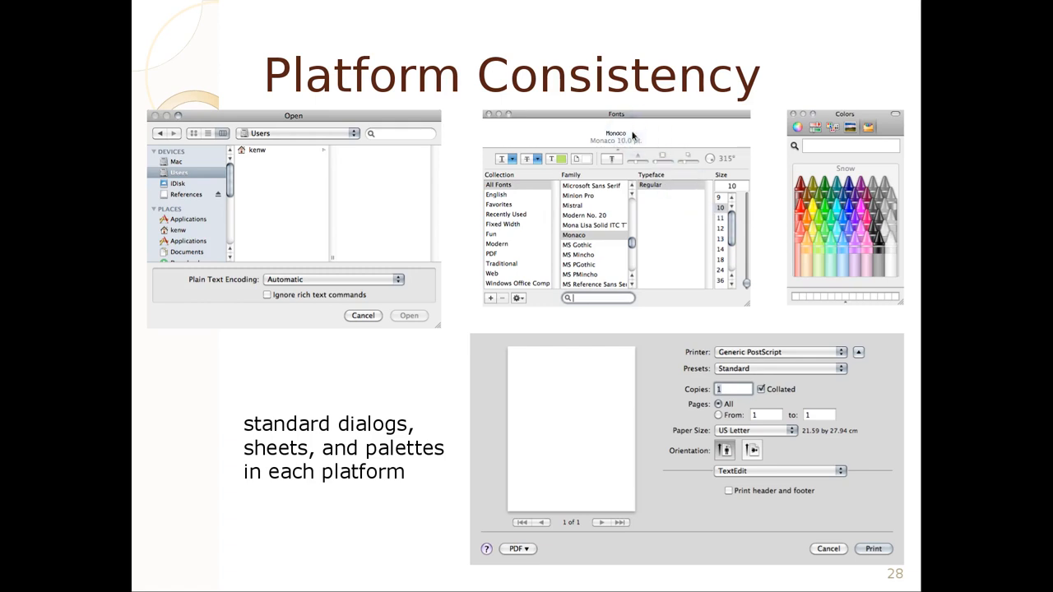
{"action": "mouse_move", "coordinate": [689, 159]}
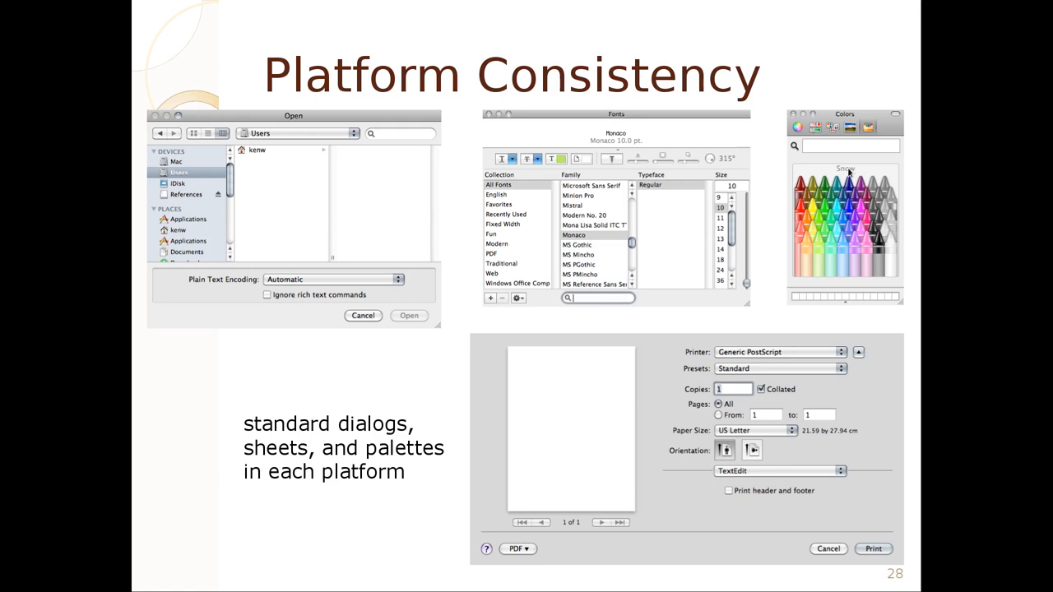
{"action": "mouse_move", "coordinate": [835, 172]}
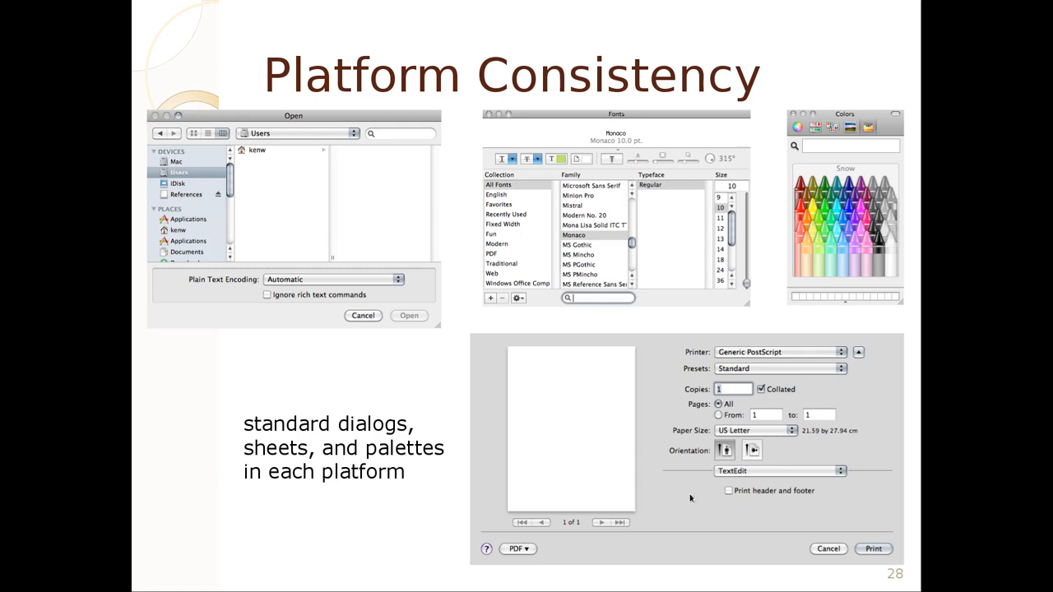
{"action": "mouse_move", "coordinate": [761, 407]}
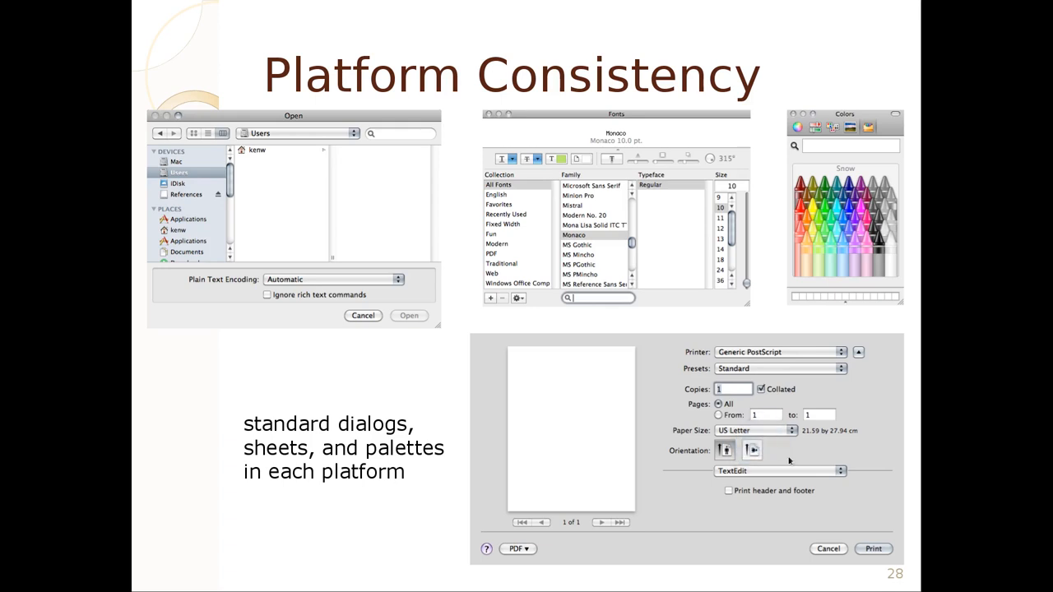
{"action": "mouse_move", "coordinate": [489, 422]}
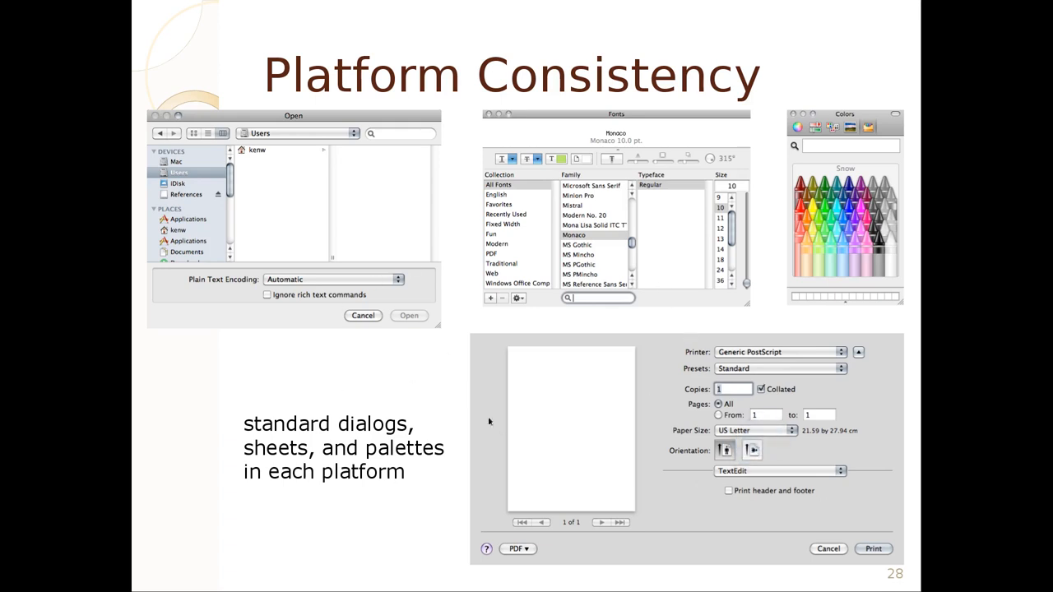